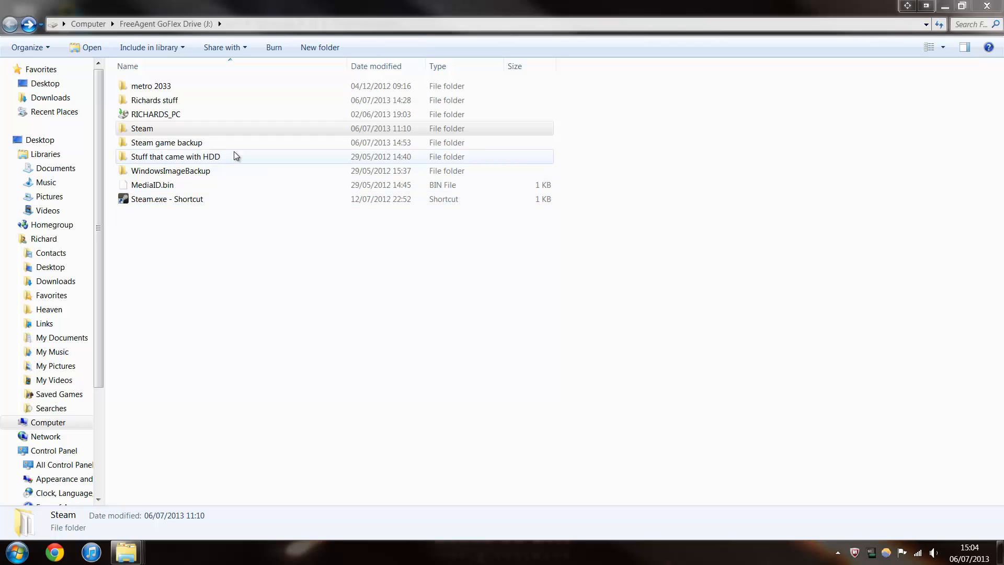
- Browse from the FreeAgent drive into the Steam X3 Terran Conflict addon folder
left_click(142, 128)
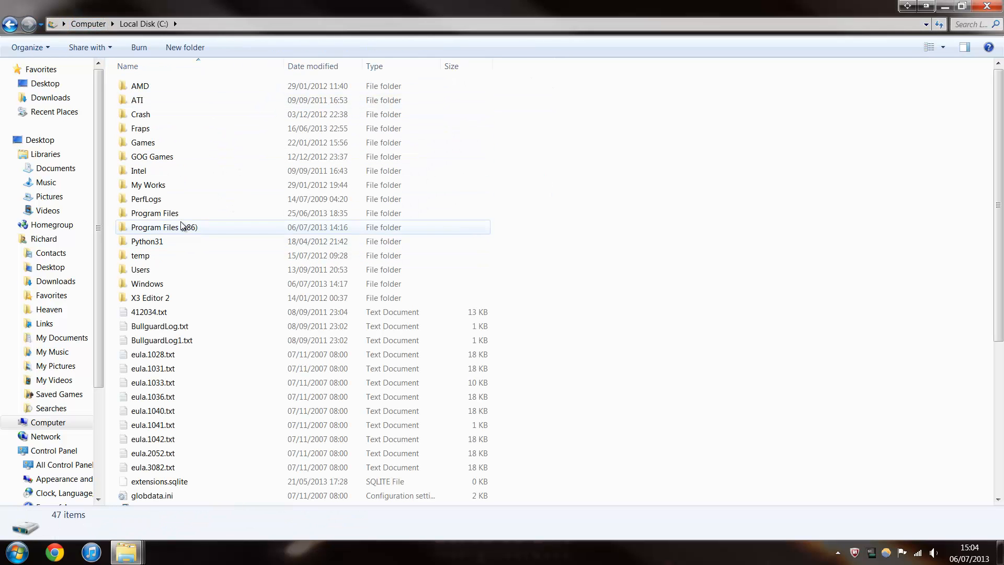
left_click(164, 226)
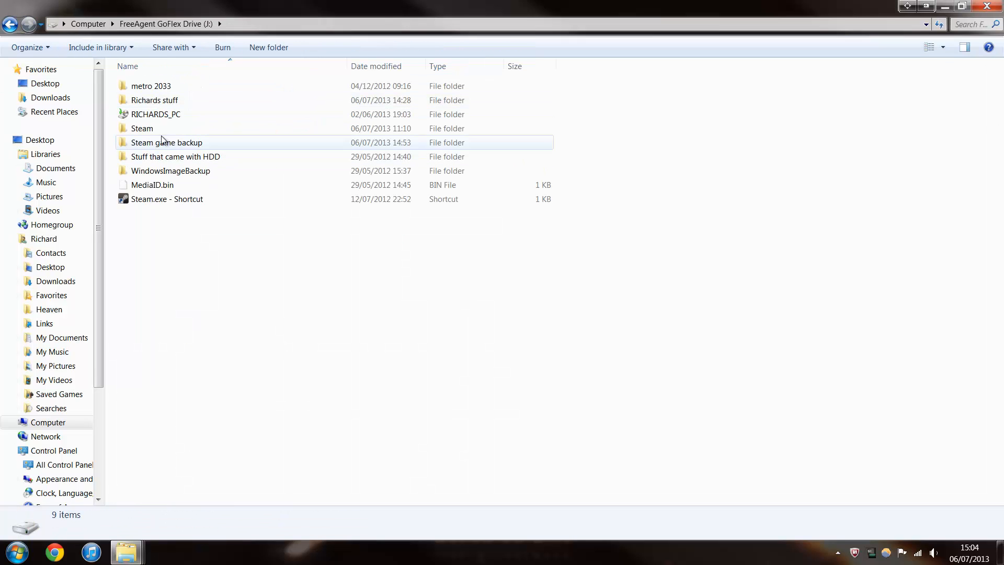
left_click(142, 129)
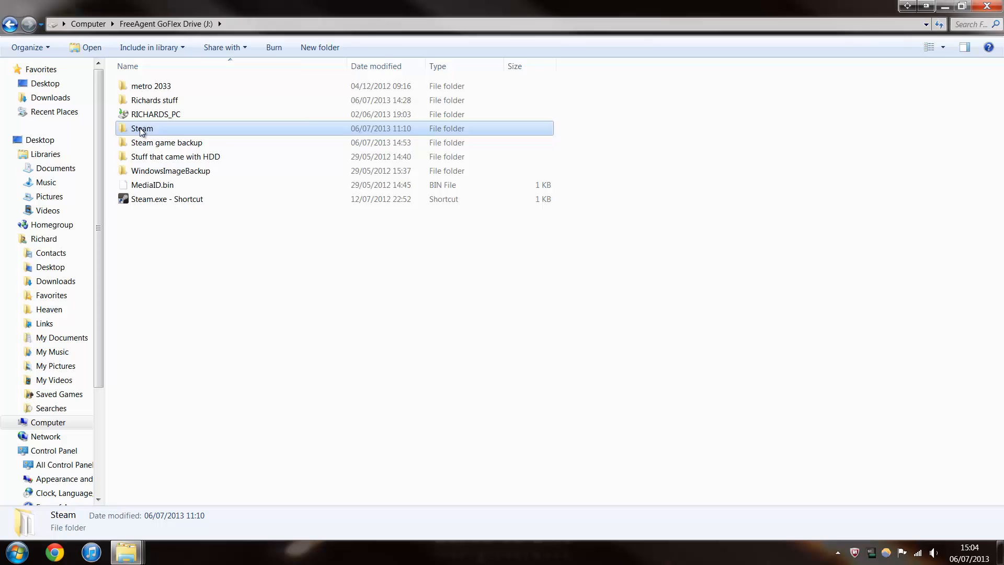
double_click(142, 128)
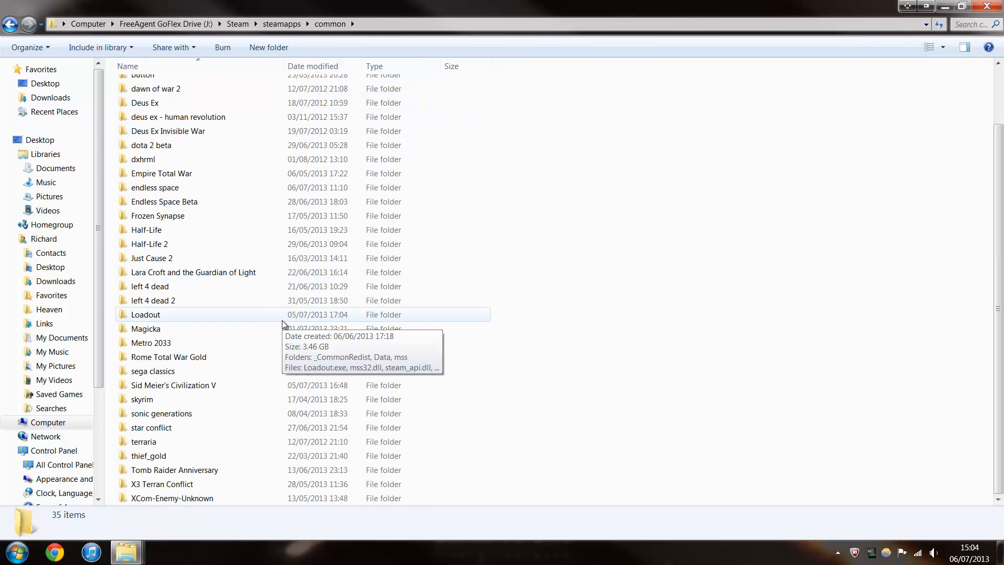
double_click(162, 484)
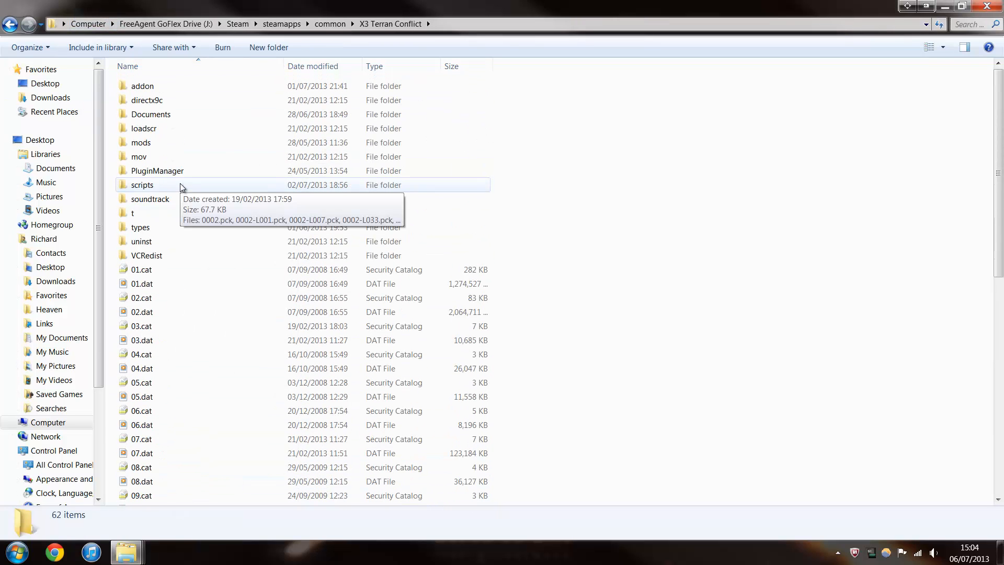
double_click(142, 86)
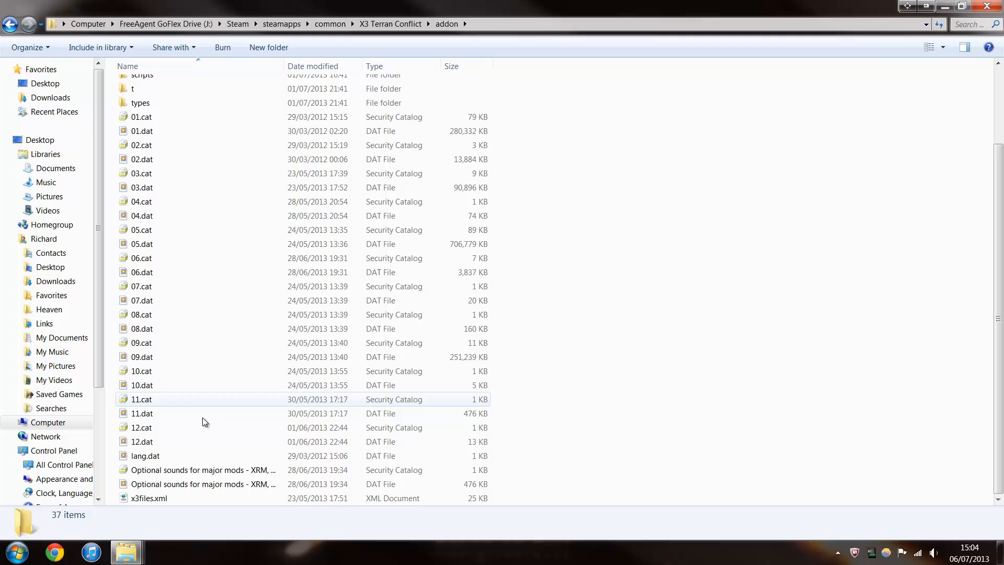
- Look over the addon and game folders, then return to the FreeAgent drive root
scroll("up", 3)
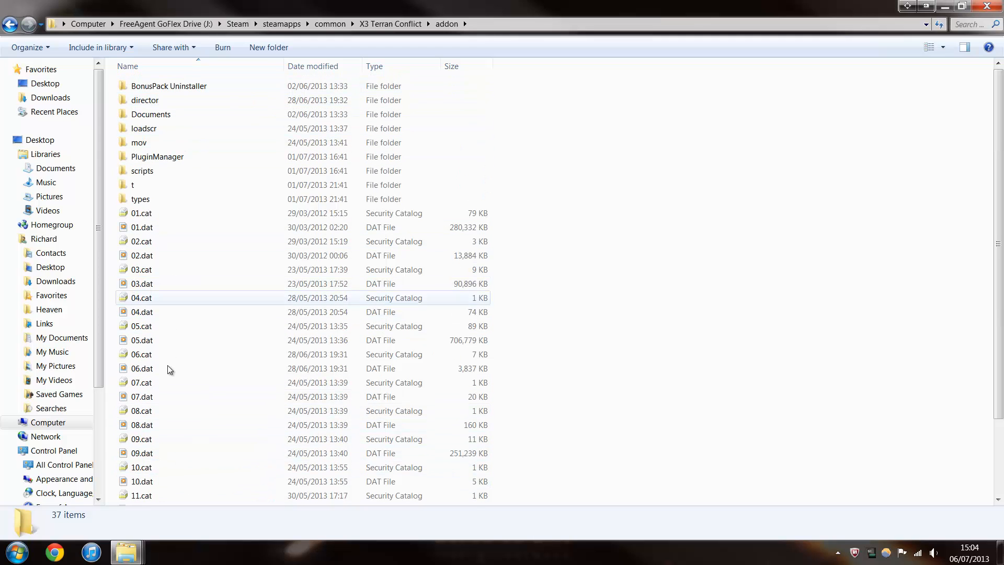
mouse_move(173, 85)
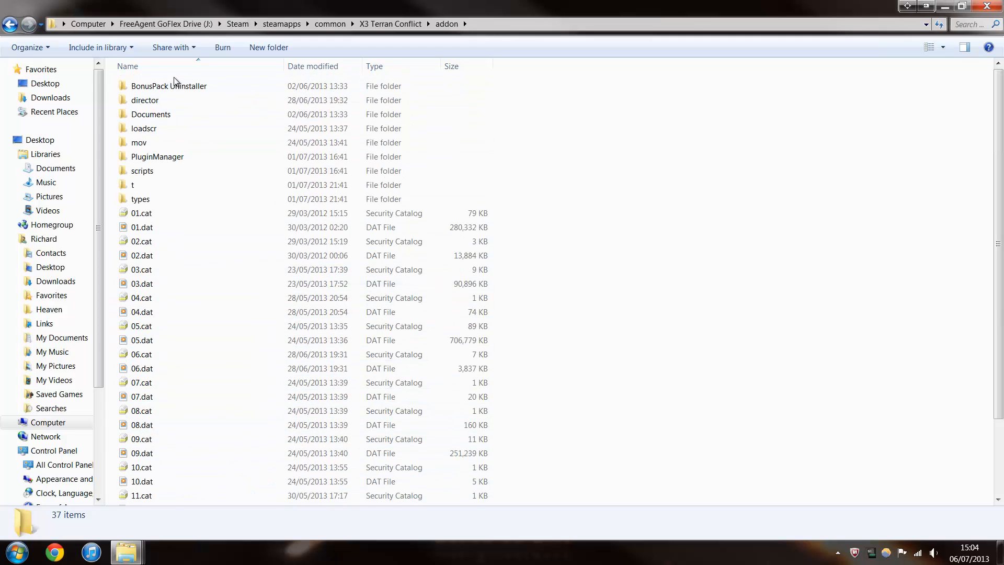
left_click(141, 326)
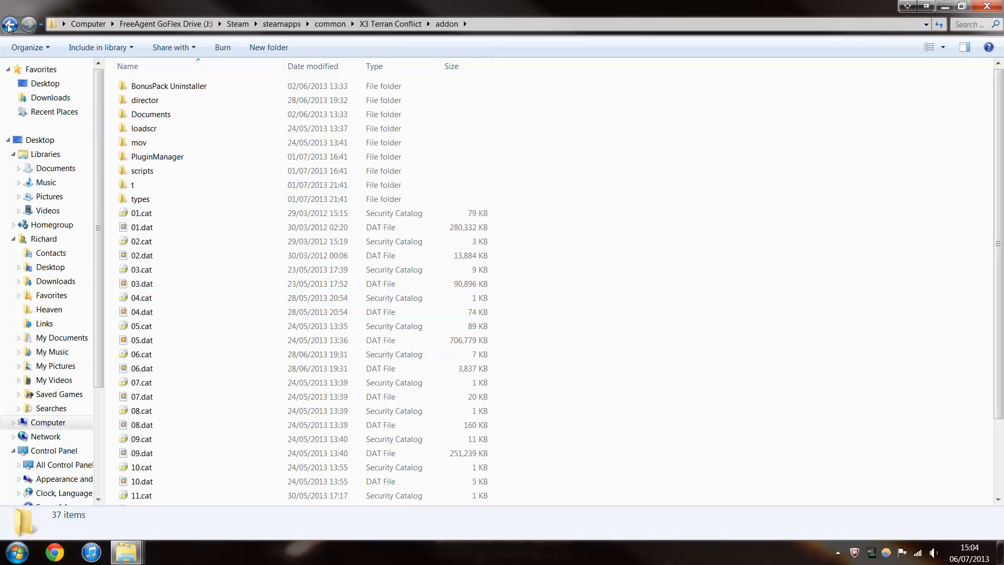
mouse_move(10, 25)
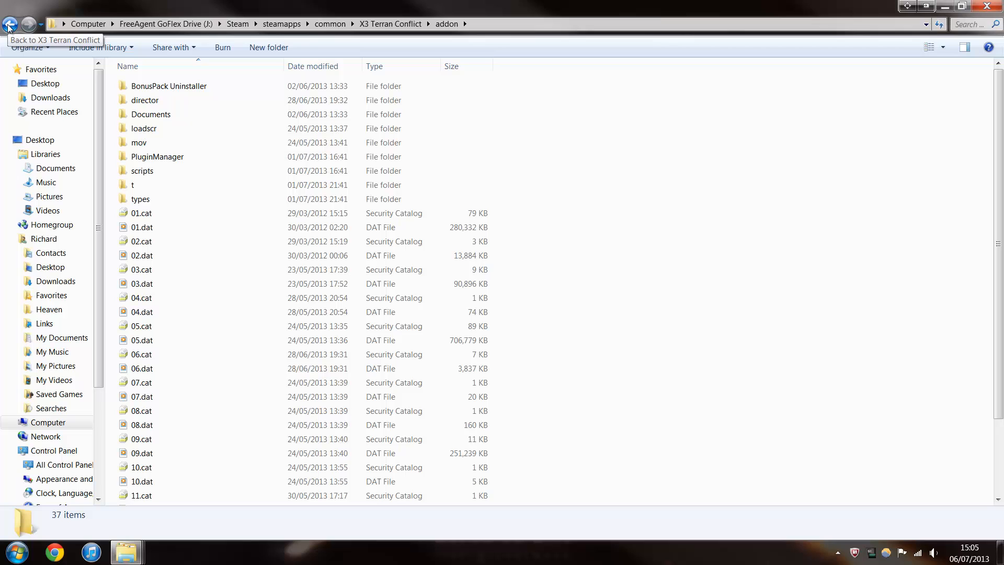
left_click(10, 24)
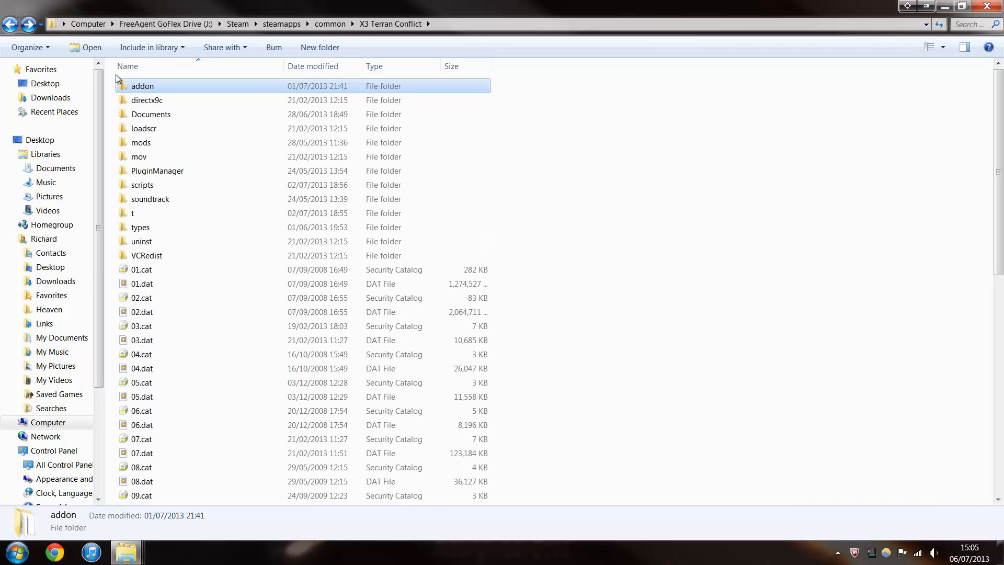
scroll("down", 3)
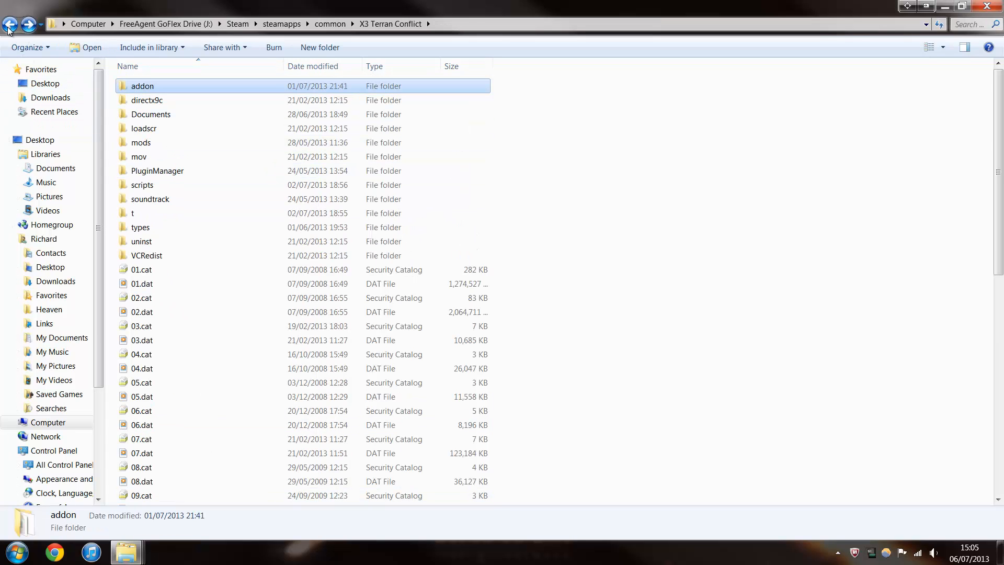
left_click(10, 23)
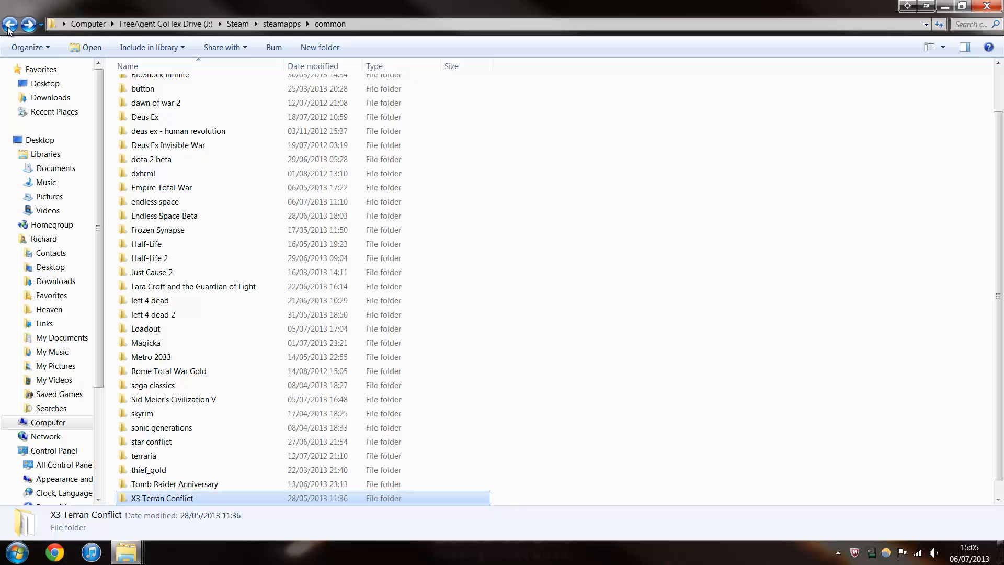
left_click(10, 23)
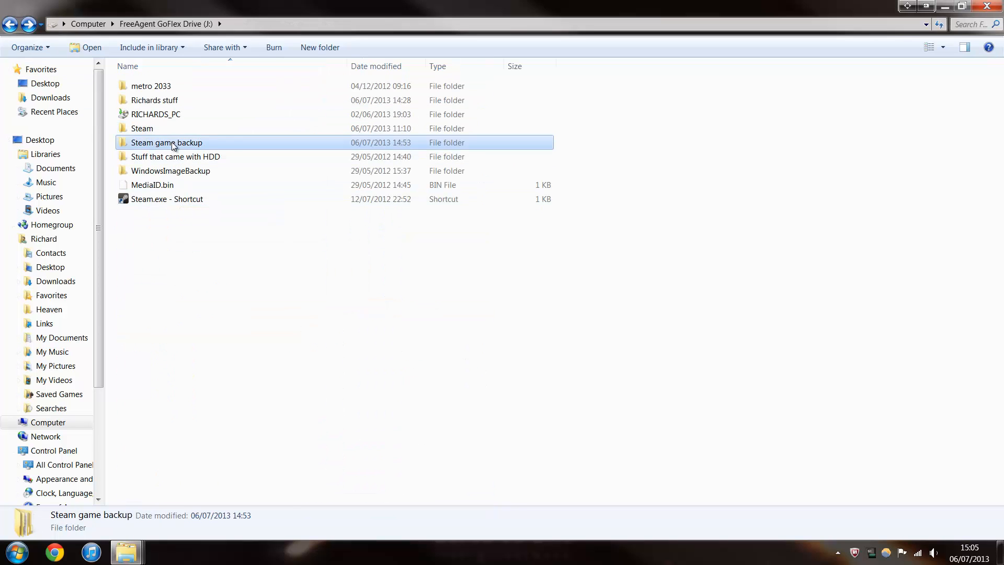
- Enter Steam game backup > X3 Terran Conflict vanilla - Copy and glance into its addon folder
double_click(166, 143)
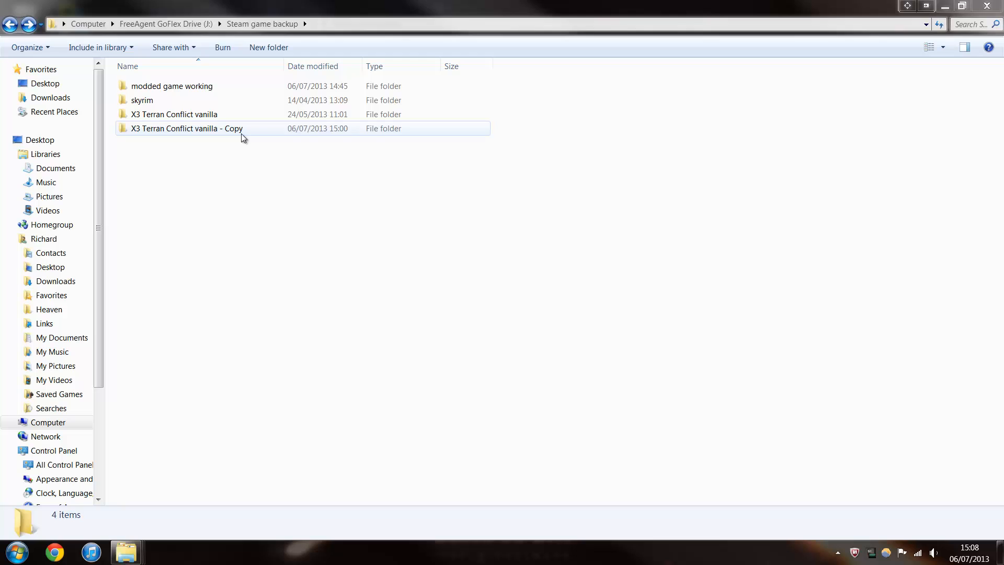
double_click(186, 128)
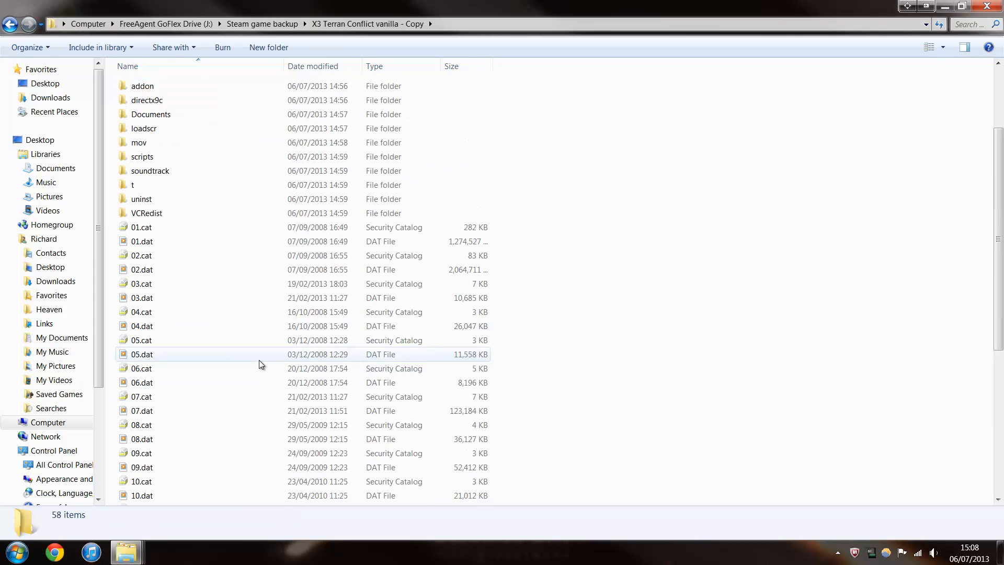
double_click(142, 86)
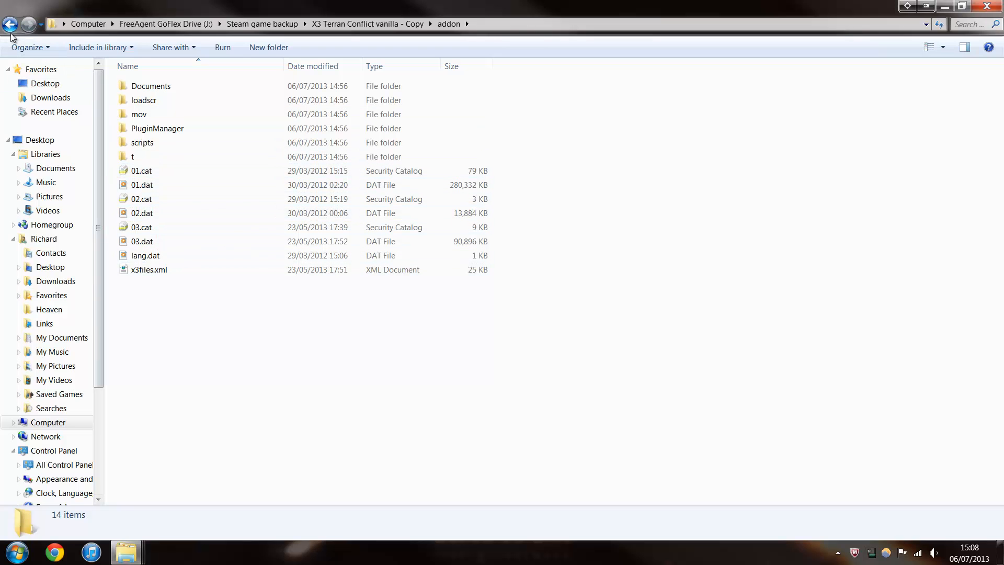
left_click(10, 23)
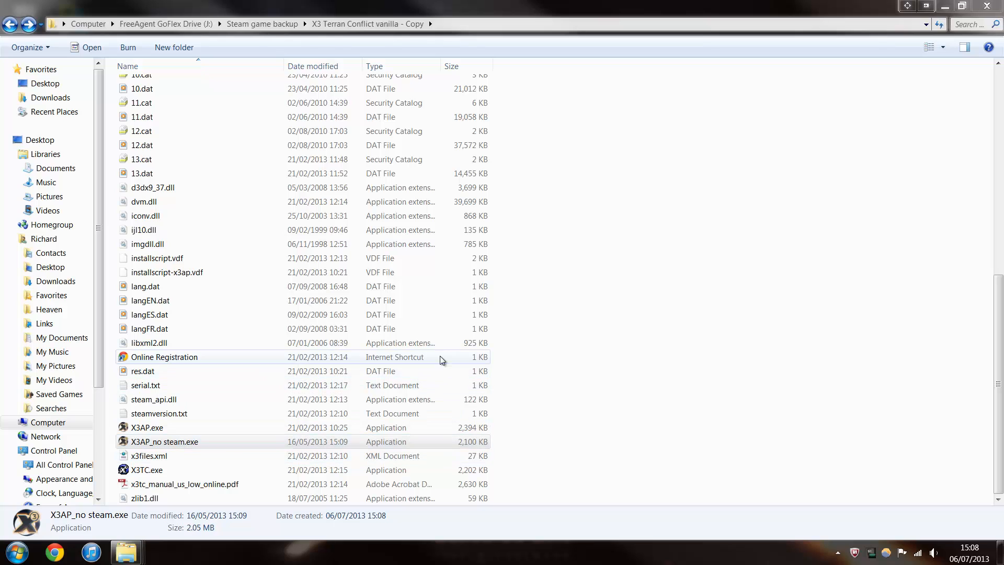
mouse_move(254, 406)
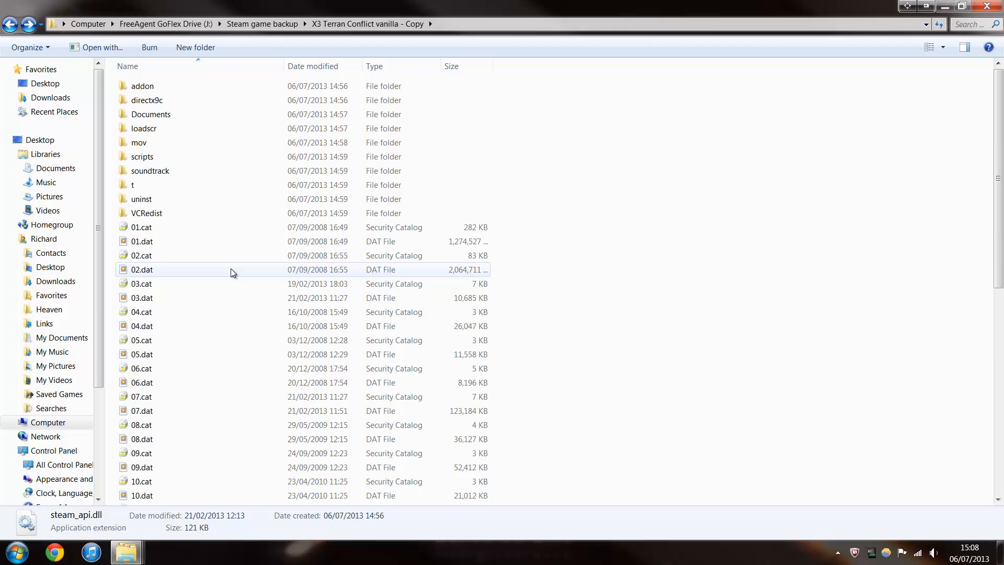
mouse_move(225, 276)
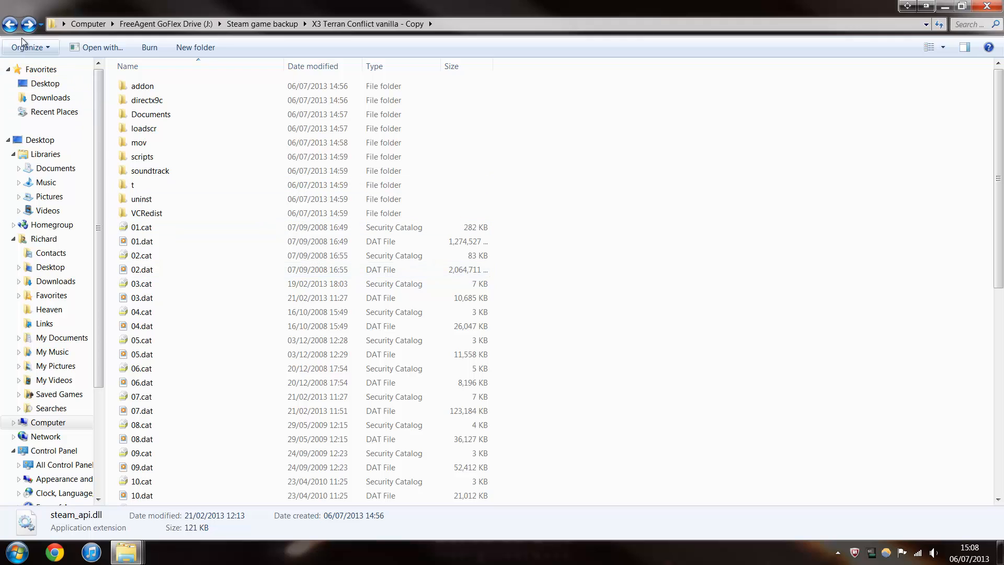
- Reopen the vanilla copy, test-launch X3AP_no steam.exe, and cancel the Albion Prelude launcher
left_click(10, 23)
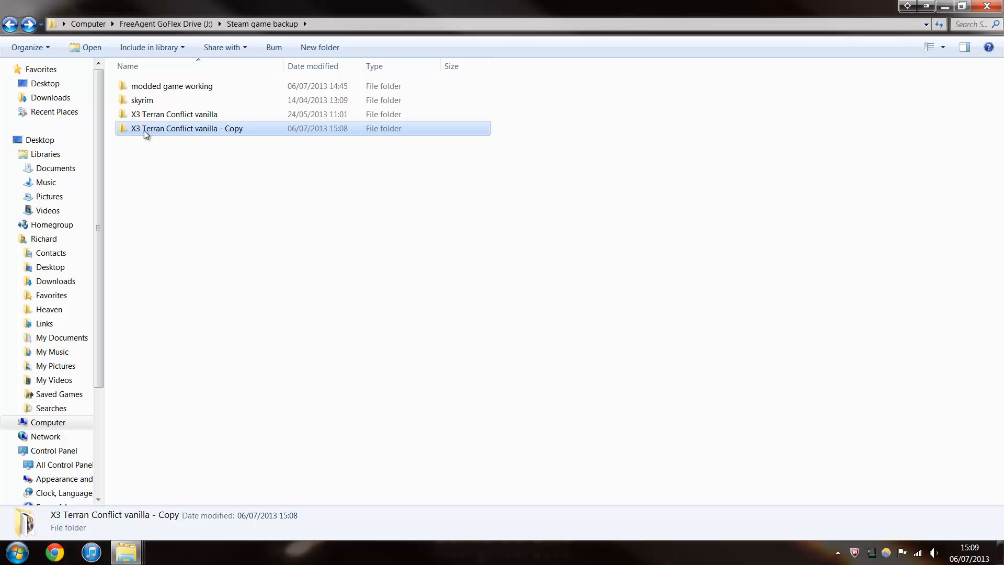
double_click(187, 128)
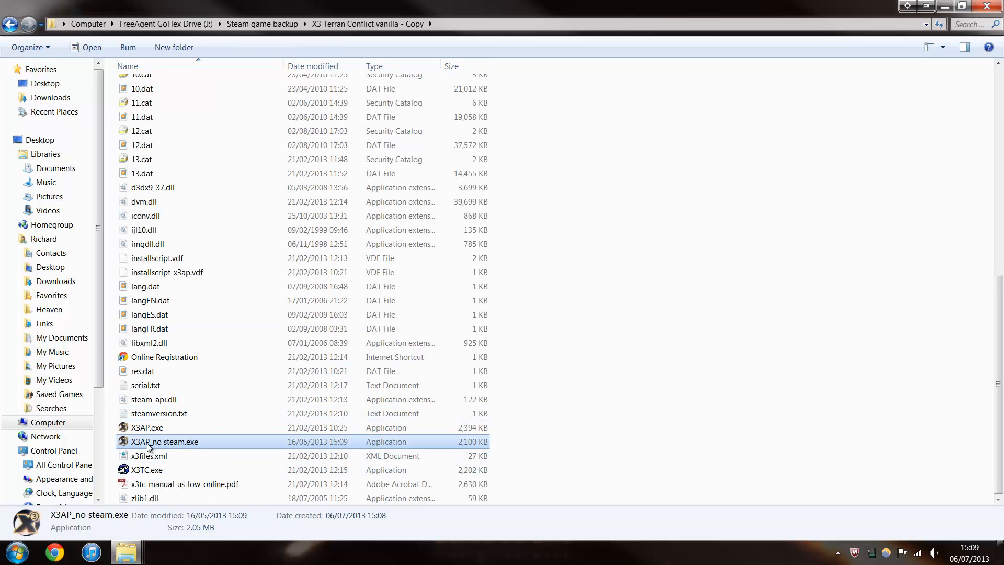
mouse_move(525, 357)
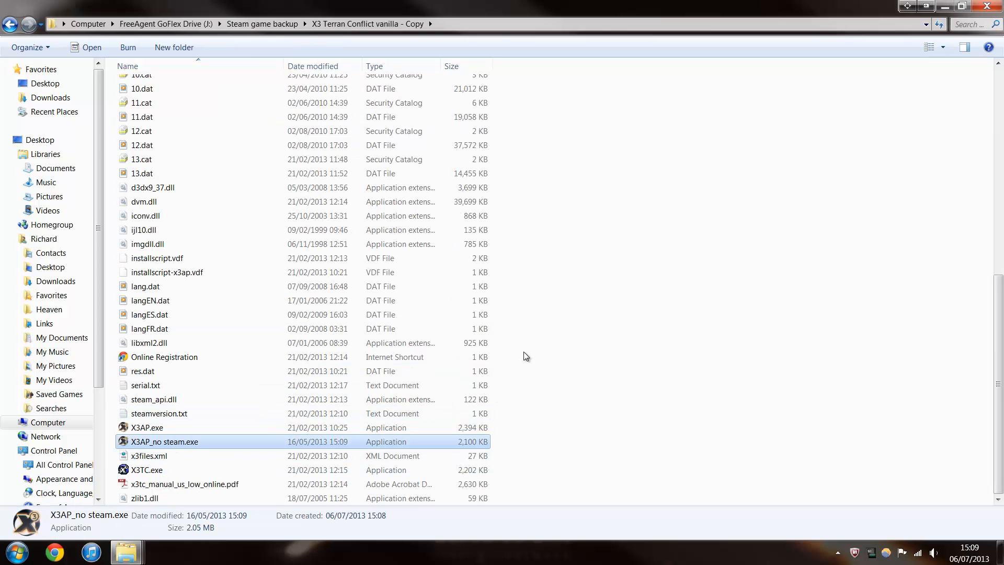
double_click(164, 442)
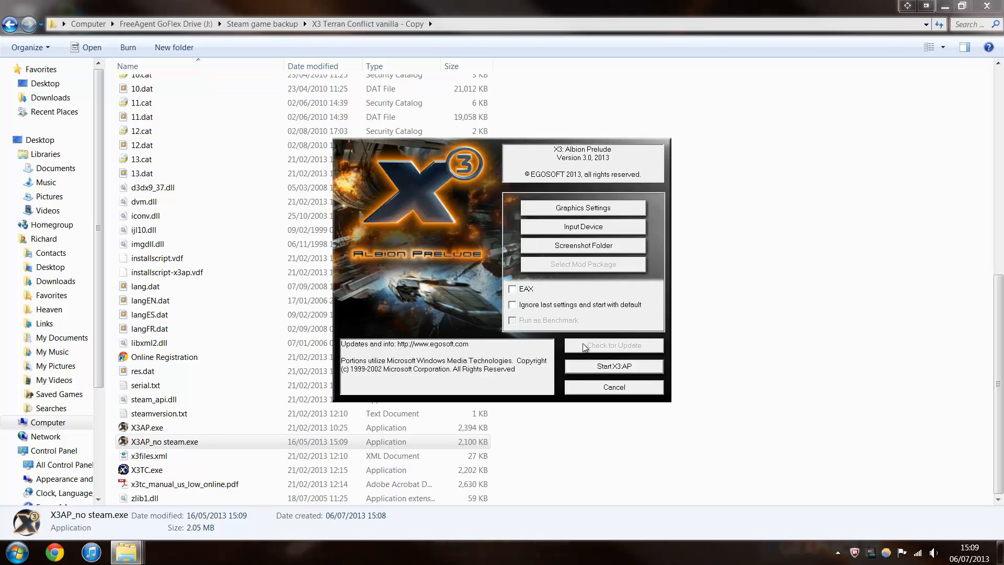
left_click(613, 387)
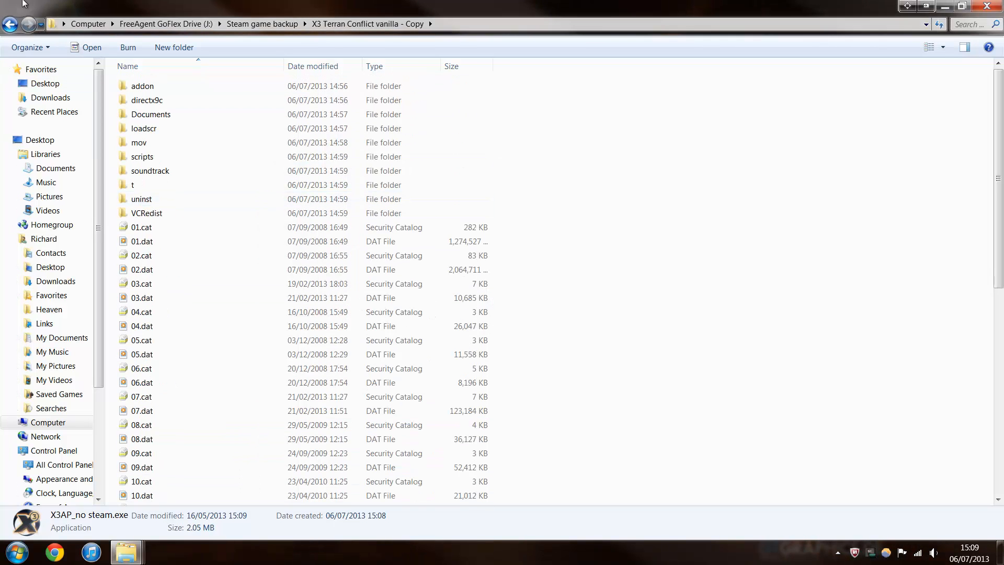
mouse_move(11, 23)
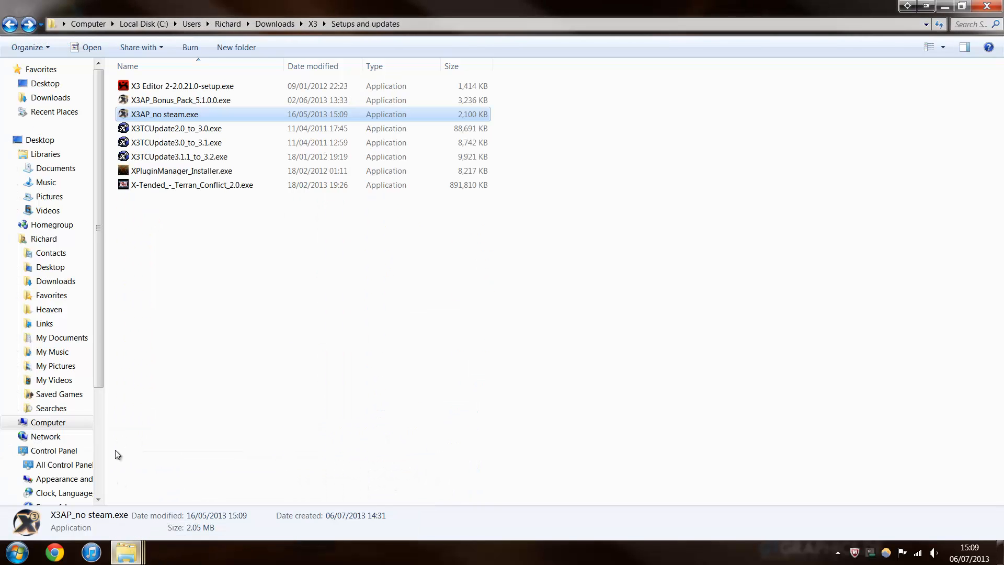
- Open the mod folders directory and browse into the XRM1.29_PART_1 archive
left_click(10, 23)
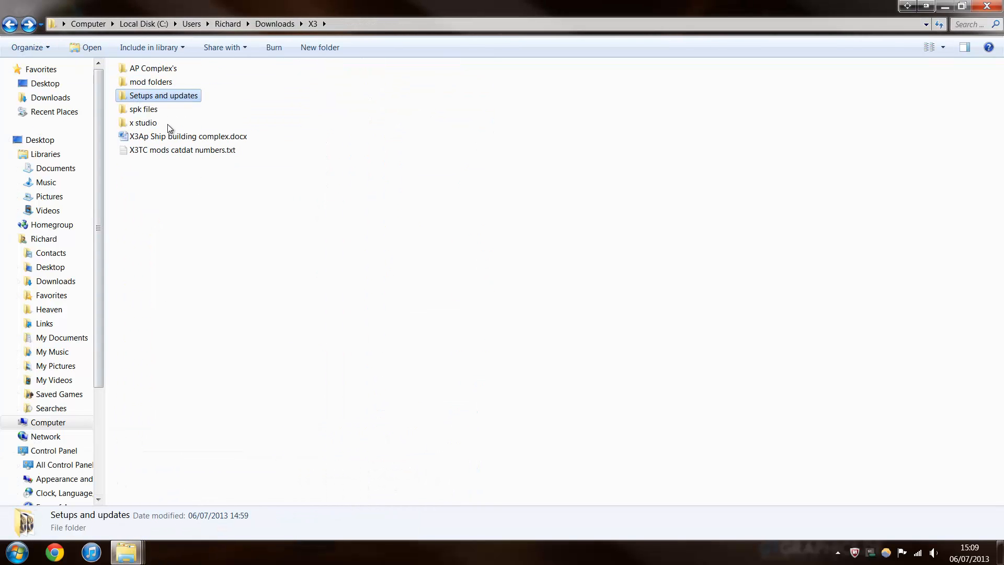
double_click(151, 82)
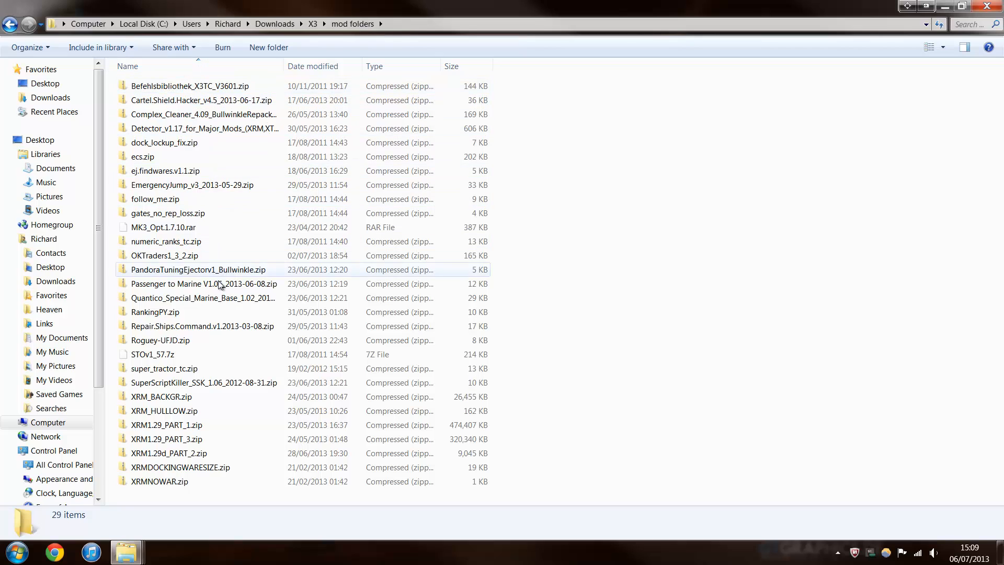
left_click(186, 425)
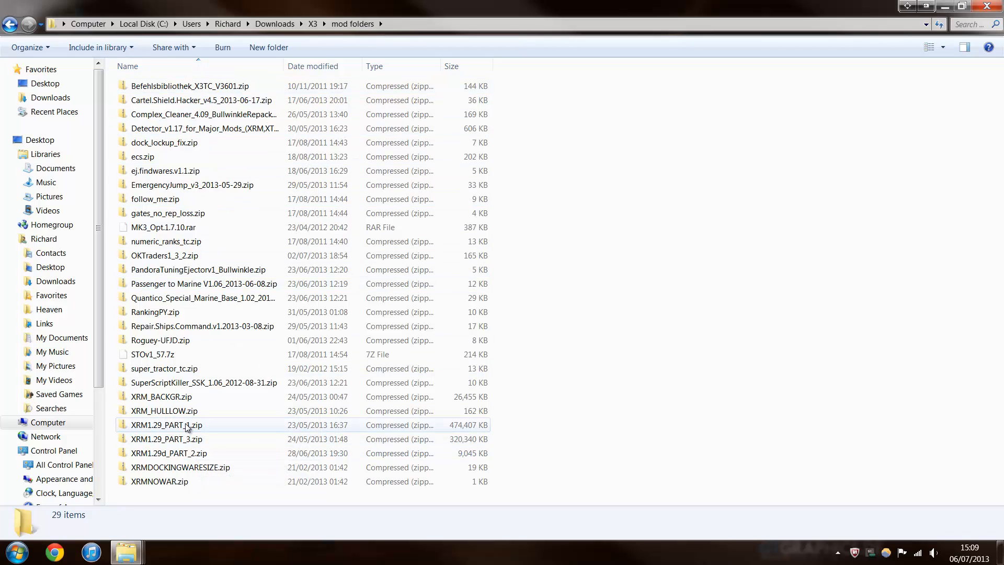
left_click(168, 453)
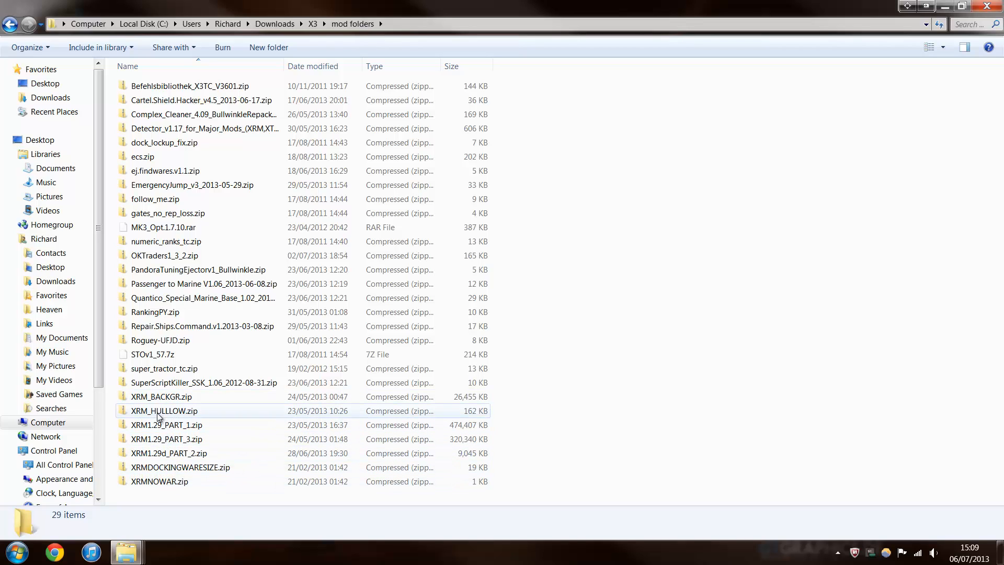
left_click(169, 453)
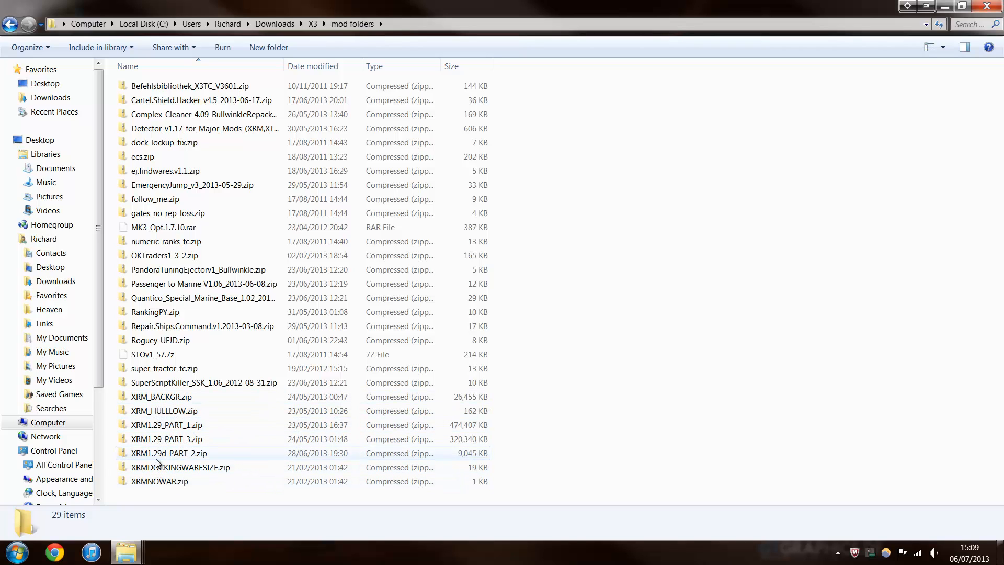
double_click(166, 424)
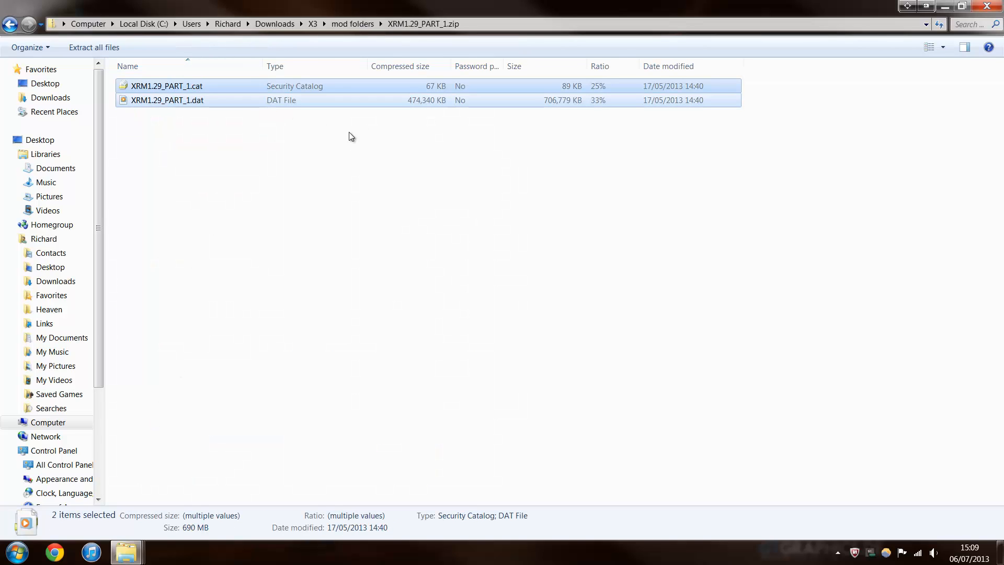
mouse_move(125, 551)
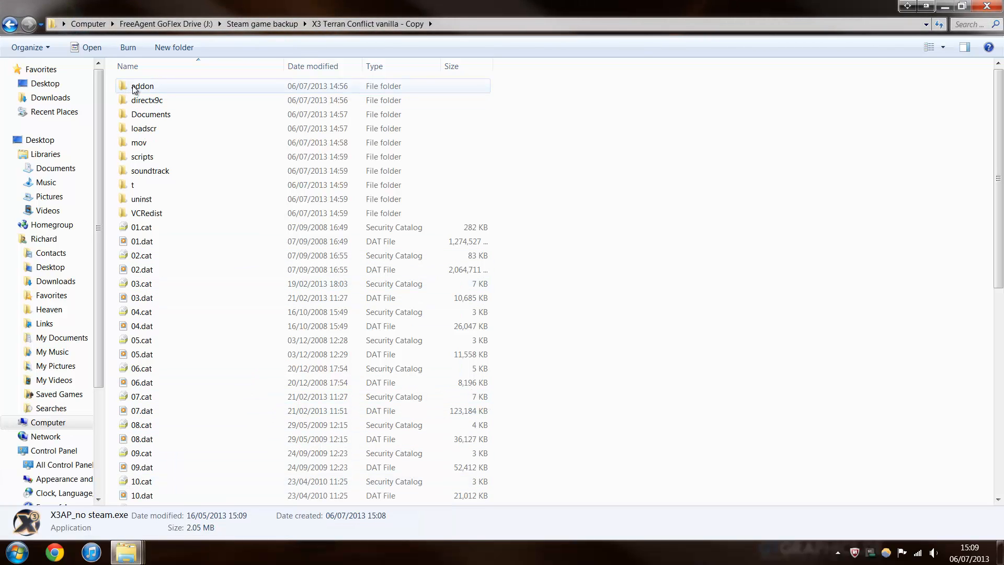
- Paste the XRM part 1 cat and dat files into addon, then select the catdat numbers notes
double_click(142, 86)
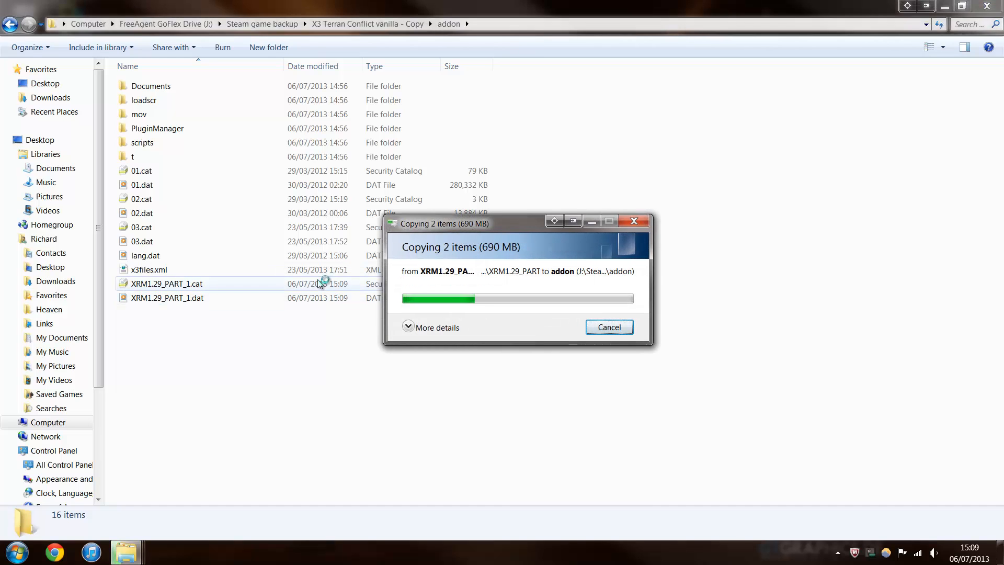
left_click(437, 327)
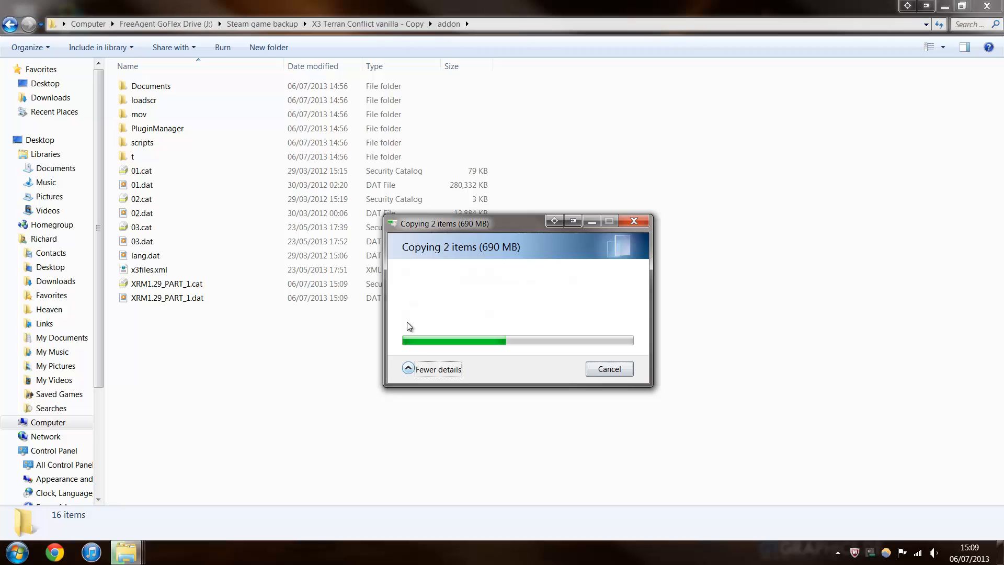
left_click(437, 369)
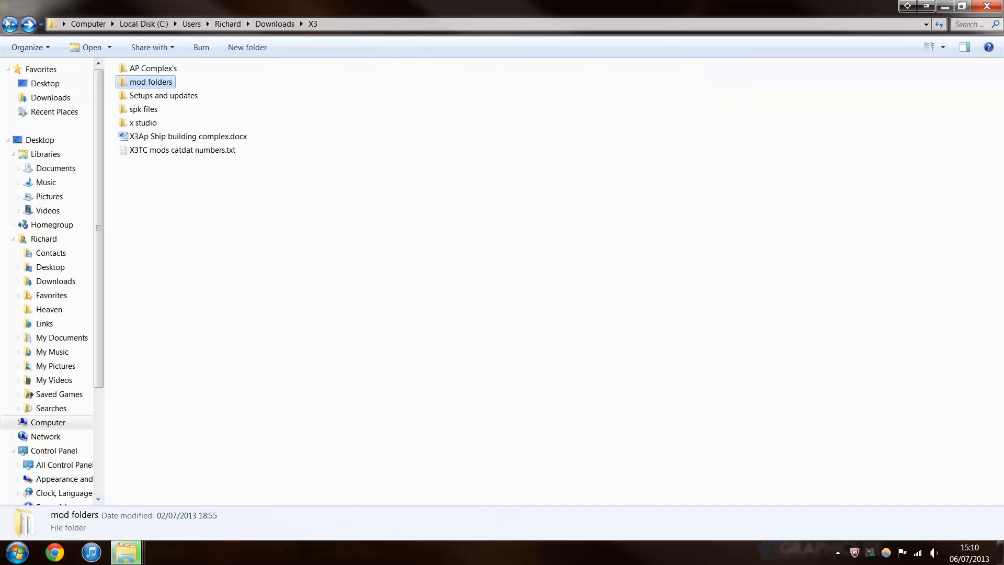
left_click(182, 149)
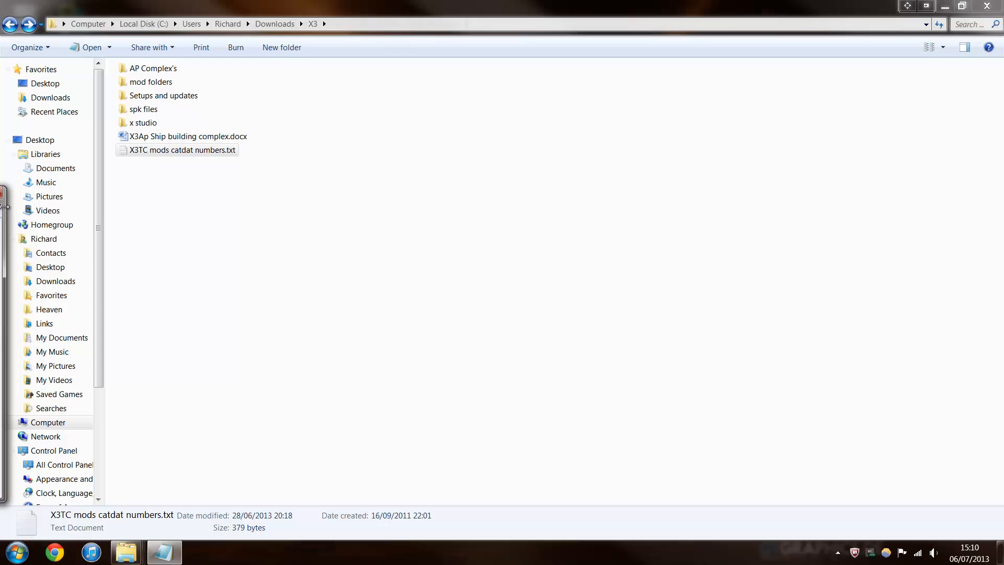
- Open X3TC mods catdat numbers.txt and highlight the AP lines numbered 05 to 08
double_click(183, 150)
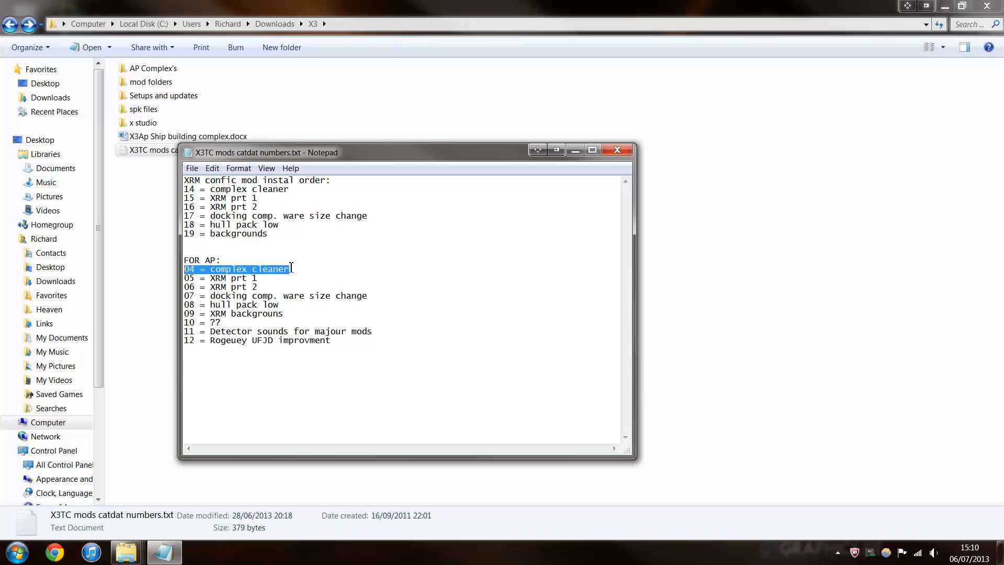
left_click(257, 286)
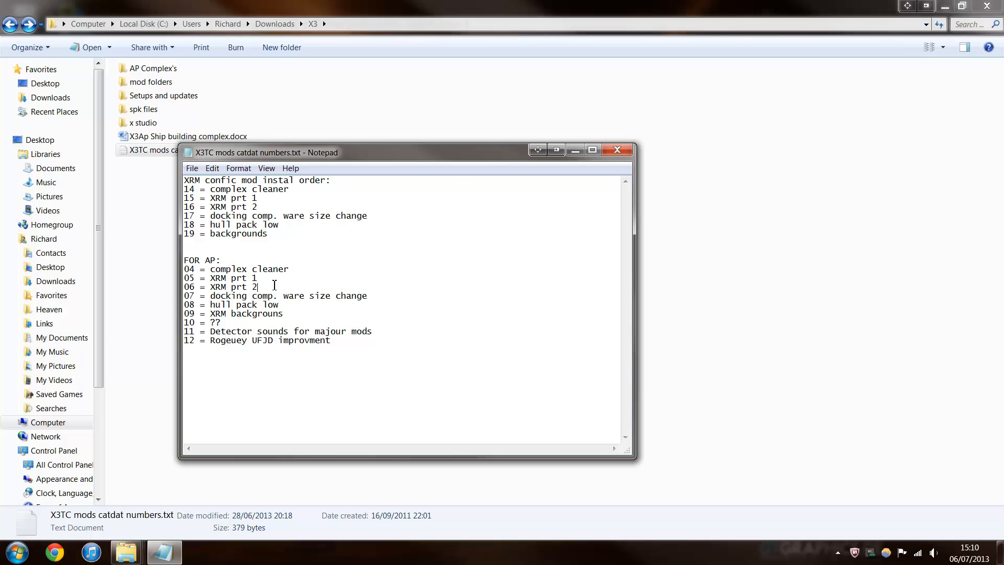
left_click_drag(184, 277, 258, 286)
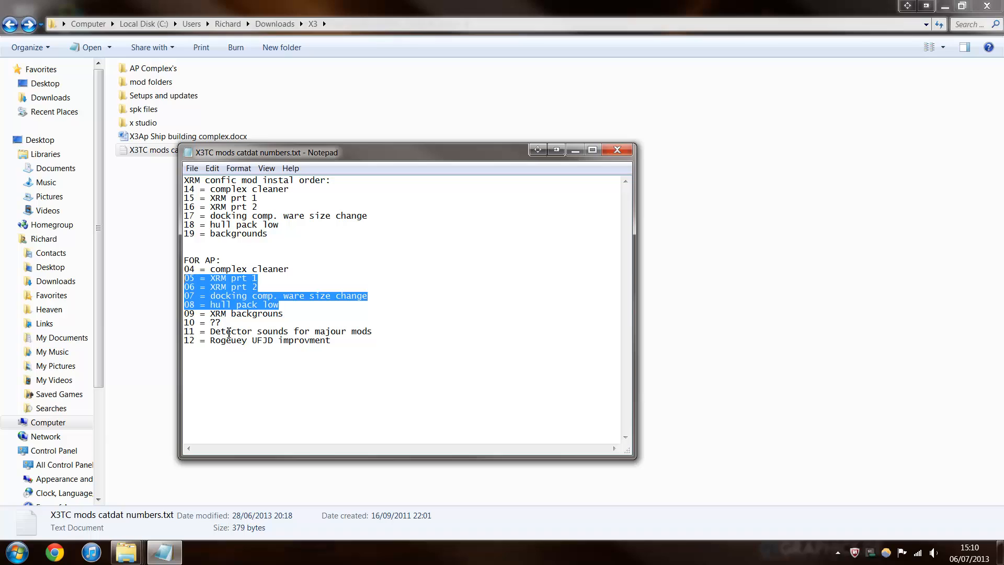
left_click(222, 322)
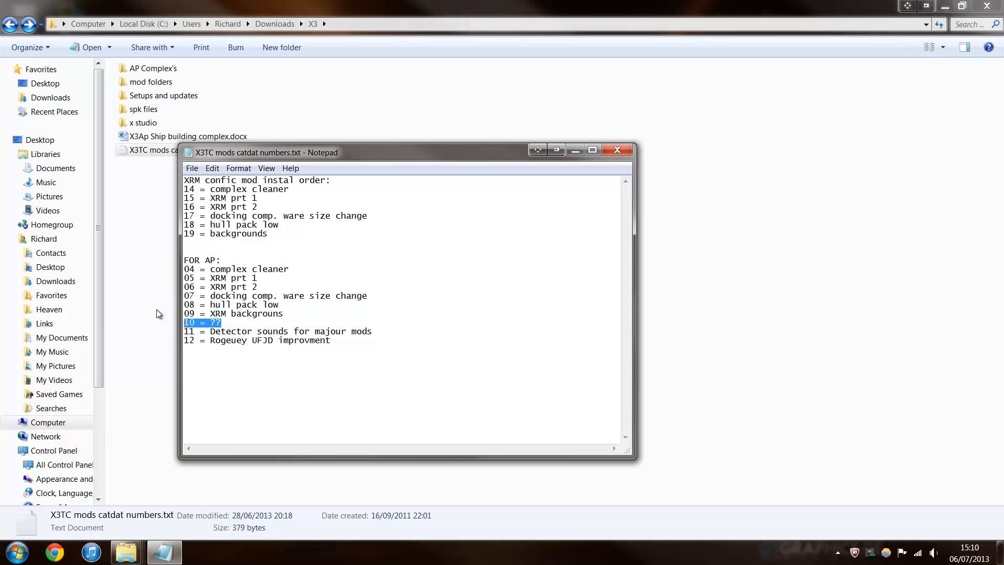
mouse_move(194, 296)
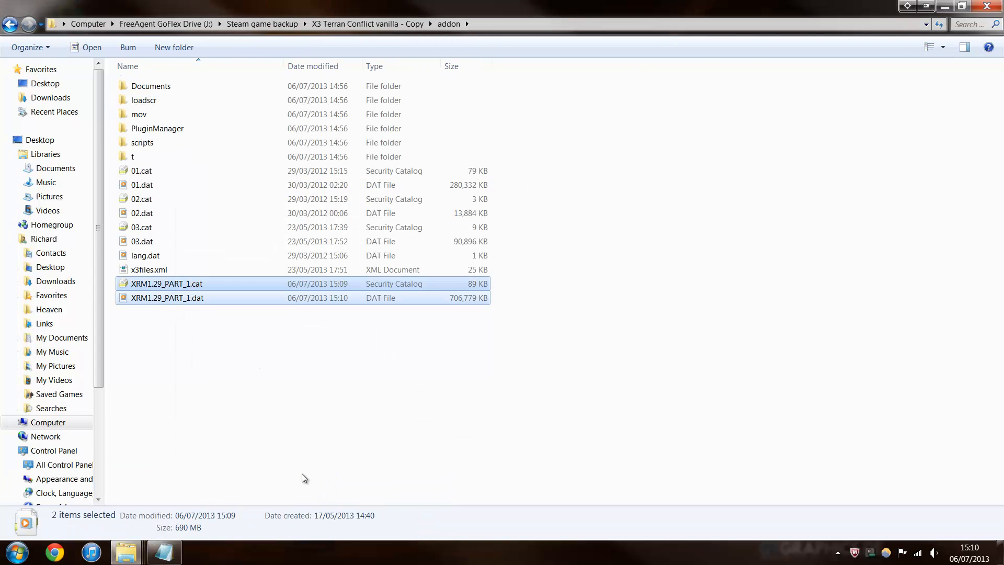
- Begin the Notepad install guide with 'For install guide:' and '04 = XRM part 1'
left_click(167, 283)
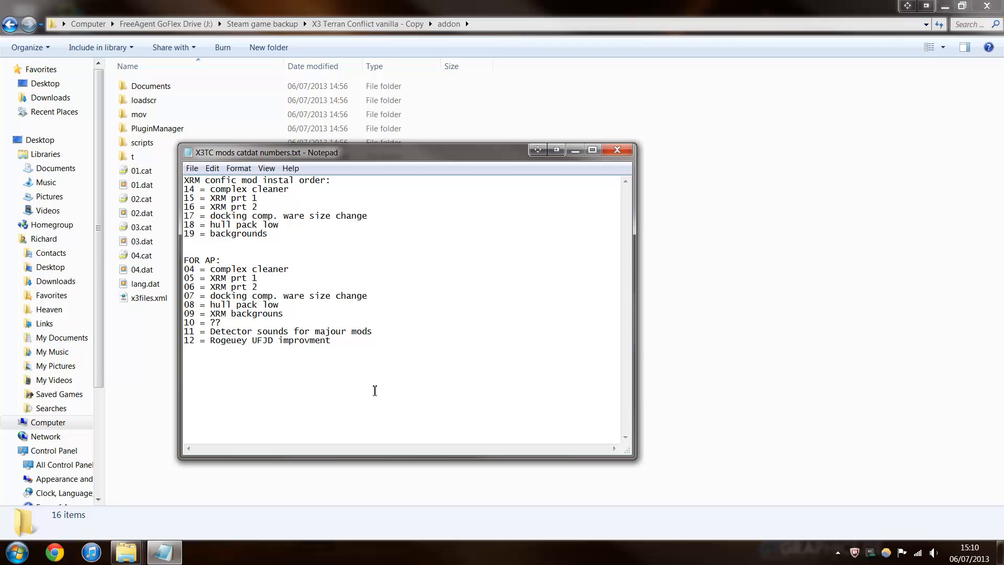
type("For inst")
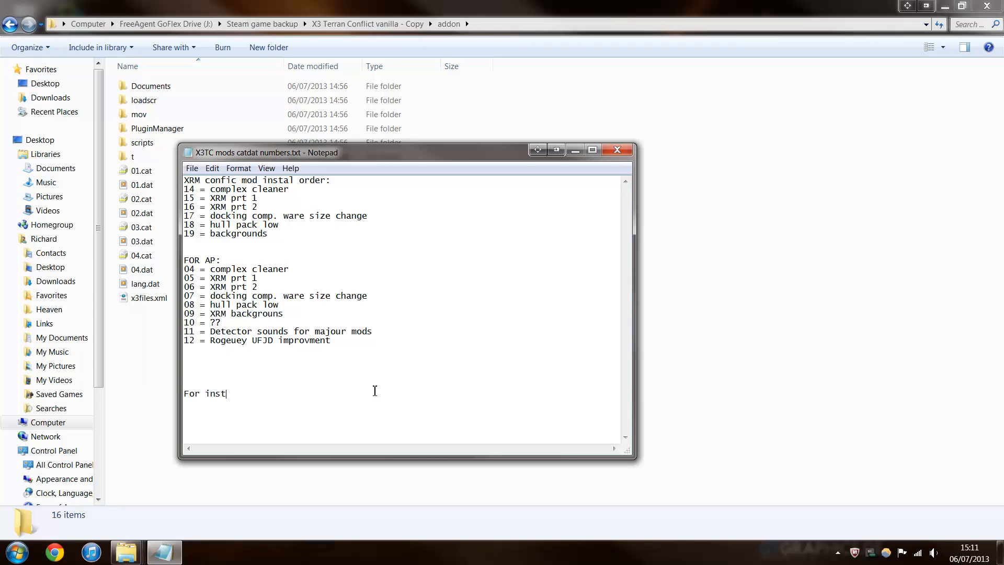
type("all guide")
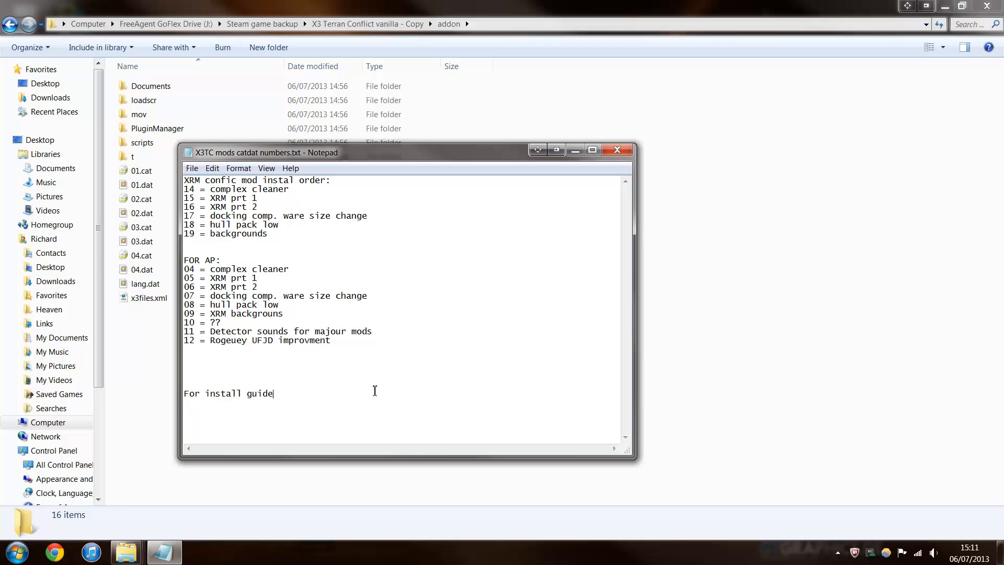
type(":")
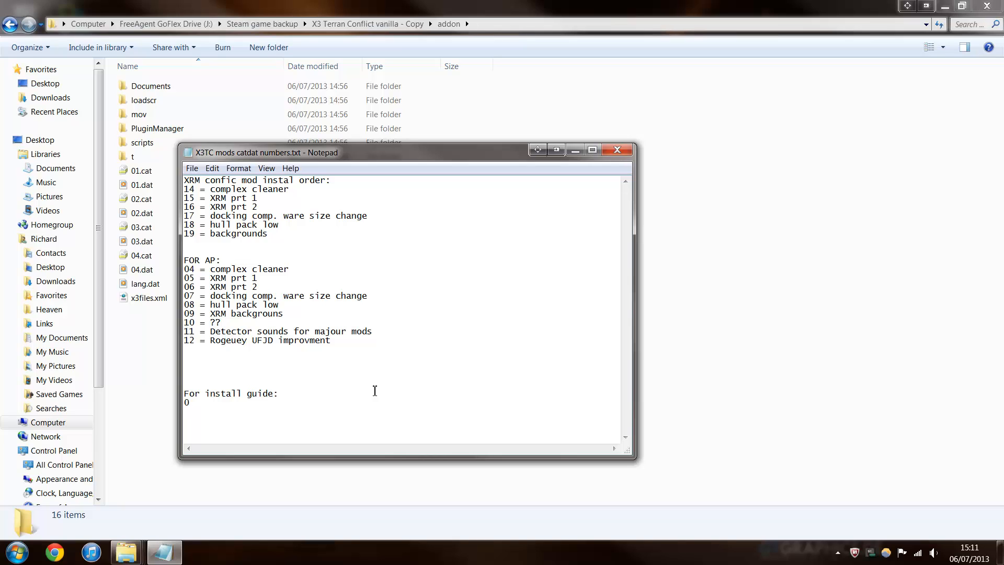
type("4 = X")
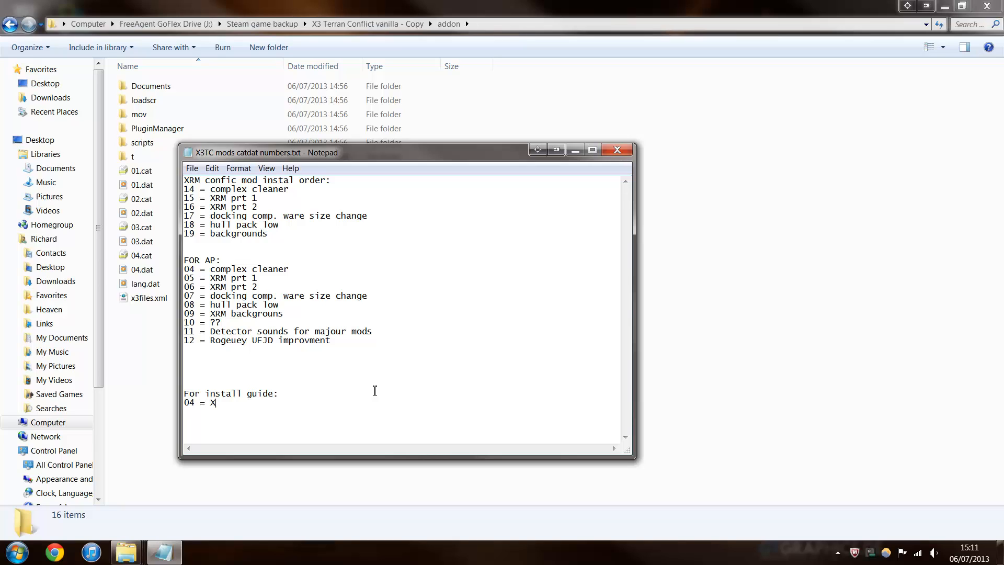
type("RM part")
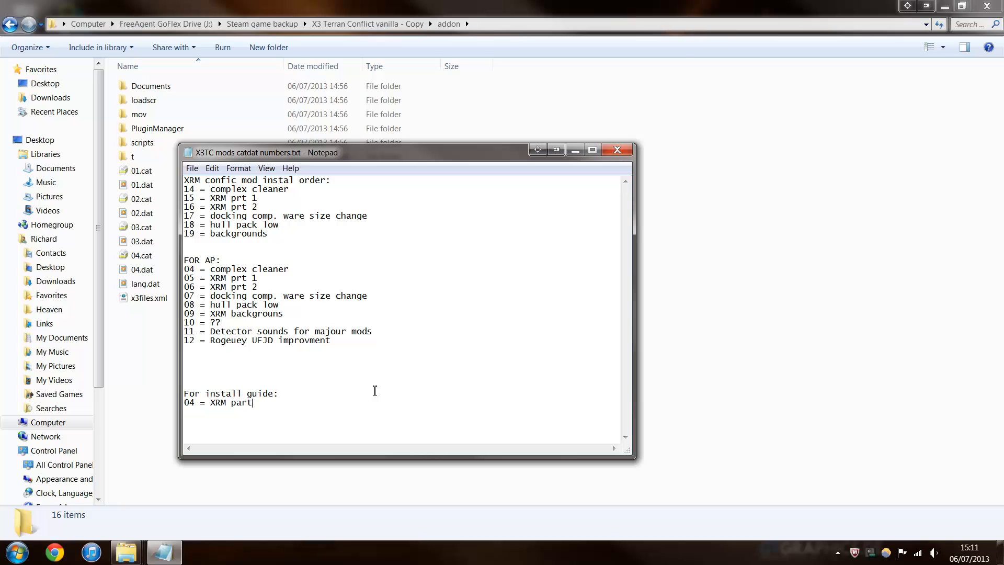
type("1")
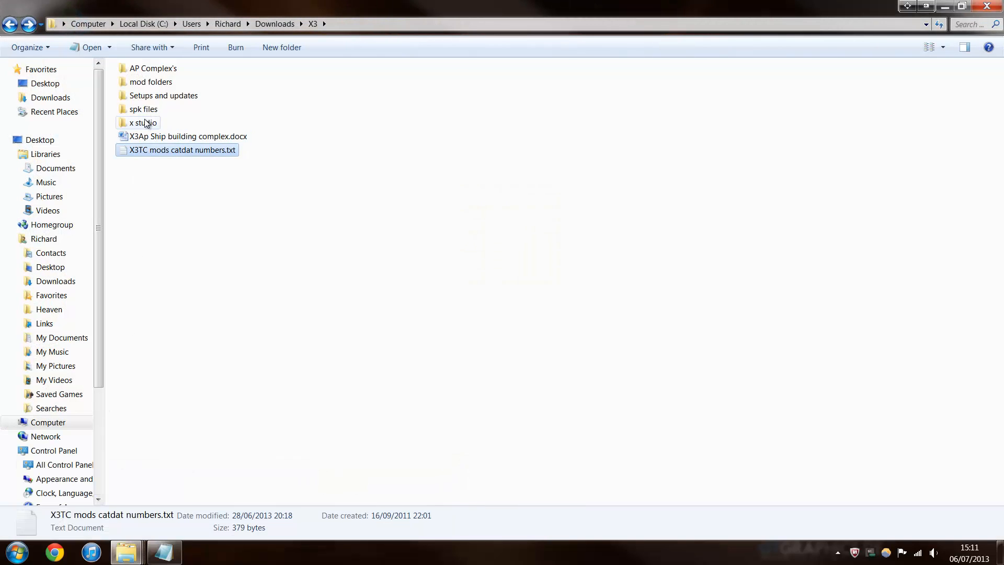
- Copy XRM1.29d_PART_2's cat and dat files into addon and start the '05 = XRM part' note
double_click(150, 82)
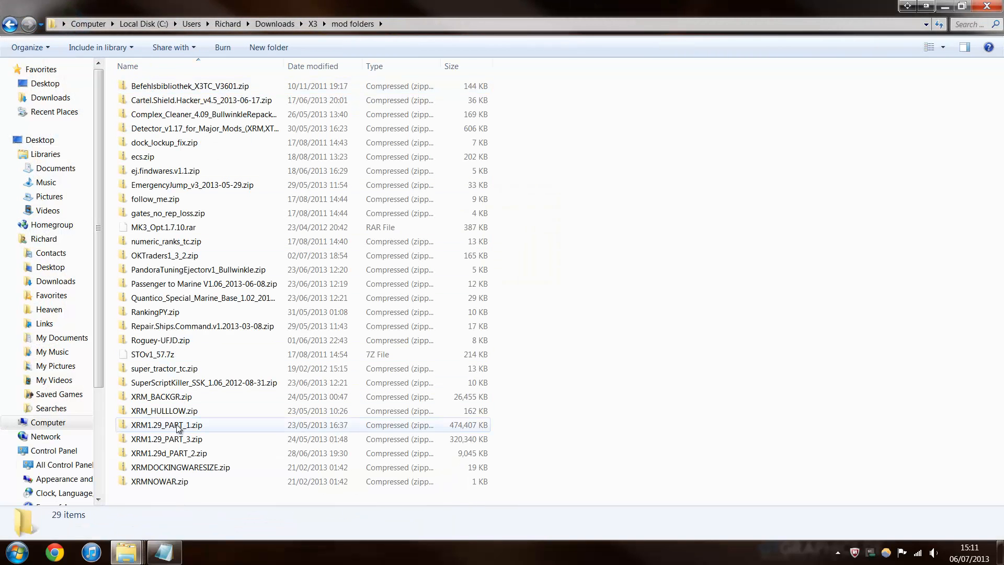
double_click(169, 454)
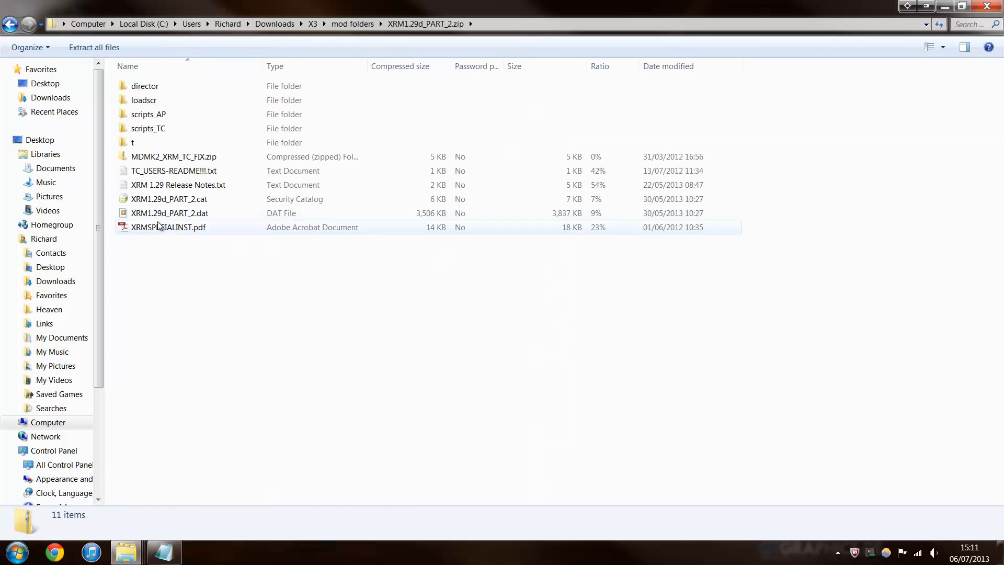
left_click(169, 198)
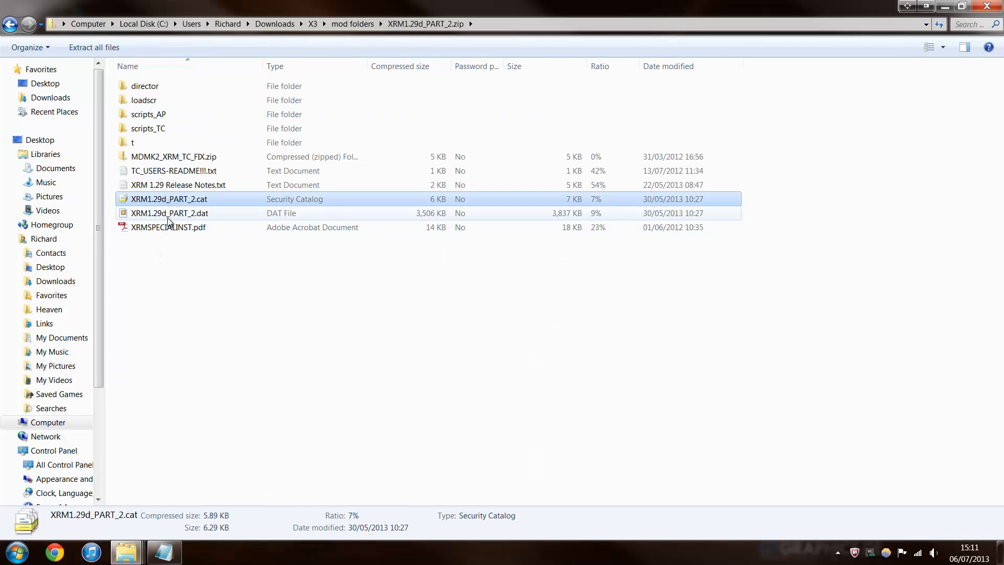
right_click(169, 213)
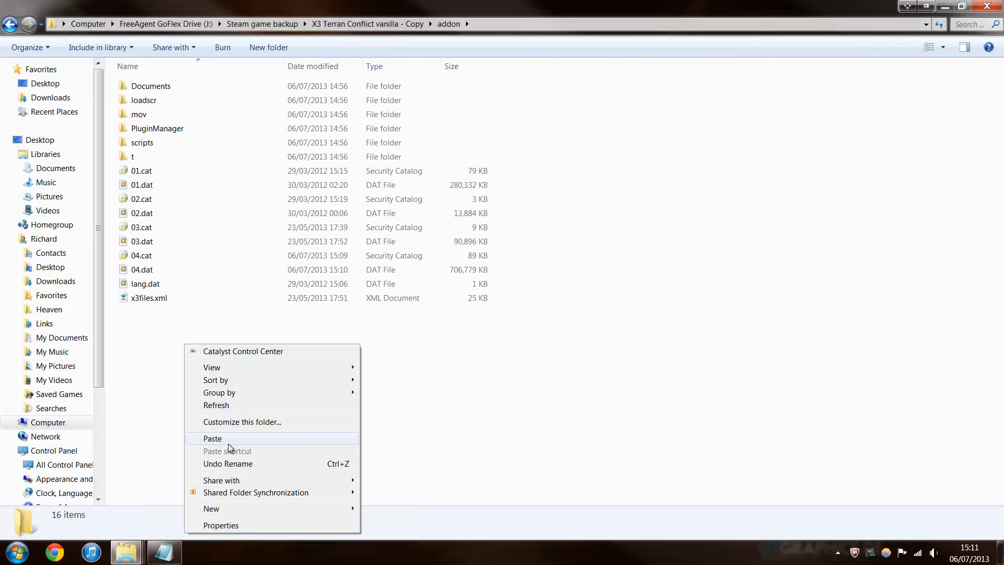
left_click(212, 439)
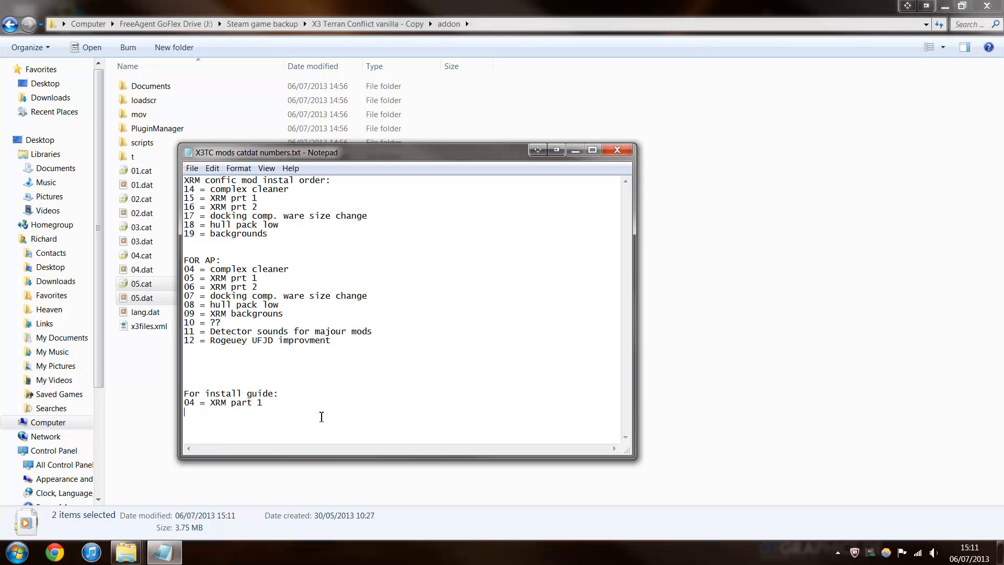
type("05 =")
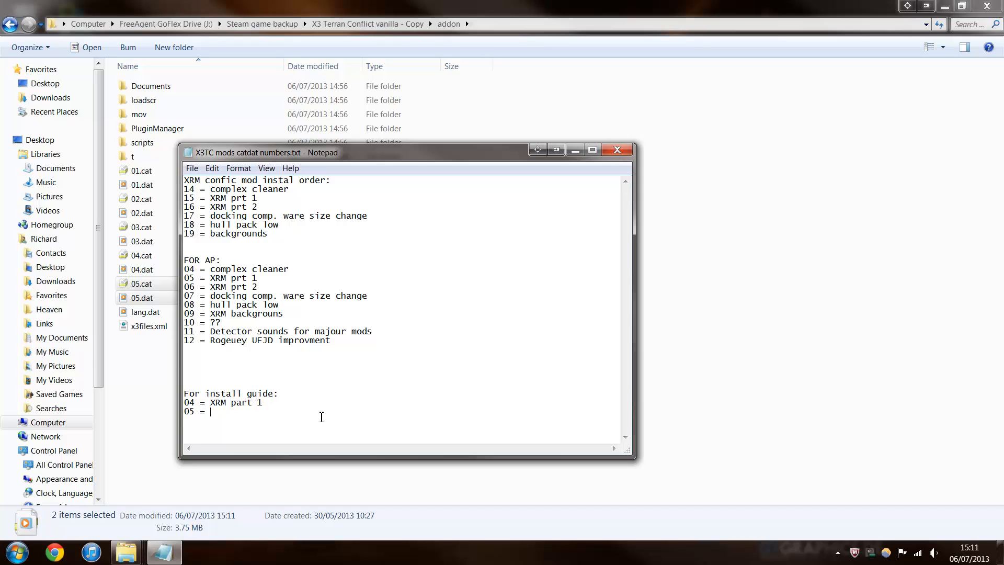
type("XRM par")
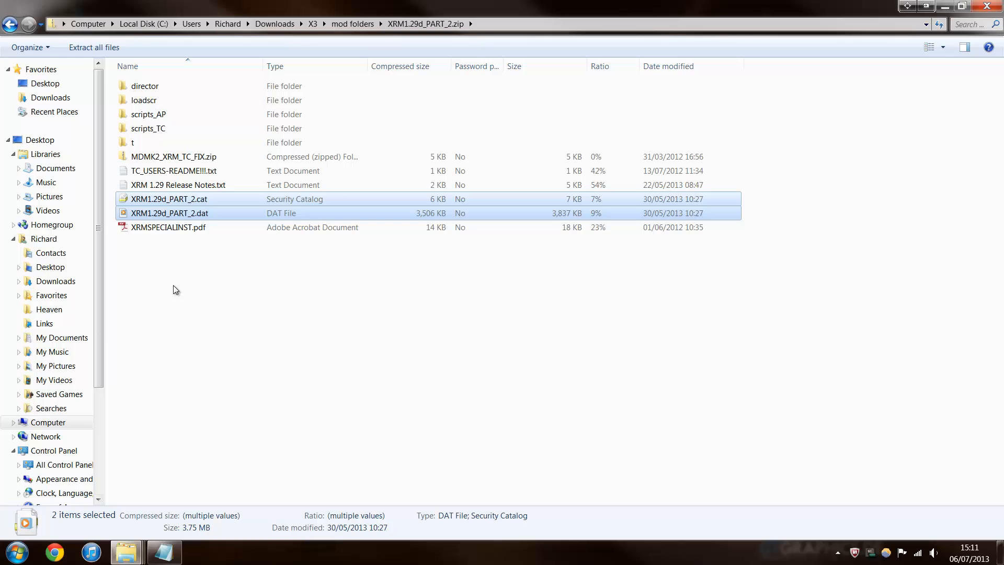
- Copy the archive's t XML files and loadscr images into addon's t and loadscr folders
double_click(132, 142)
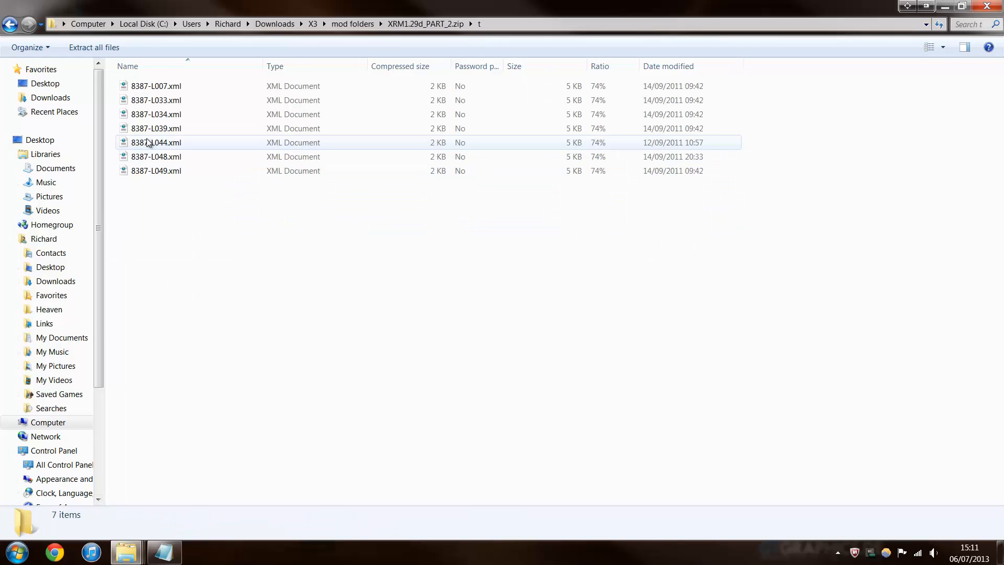
key("ctrl+a")
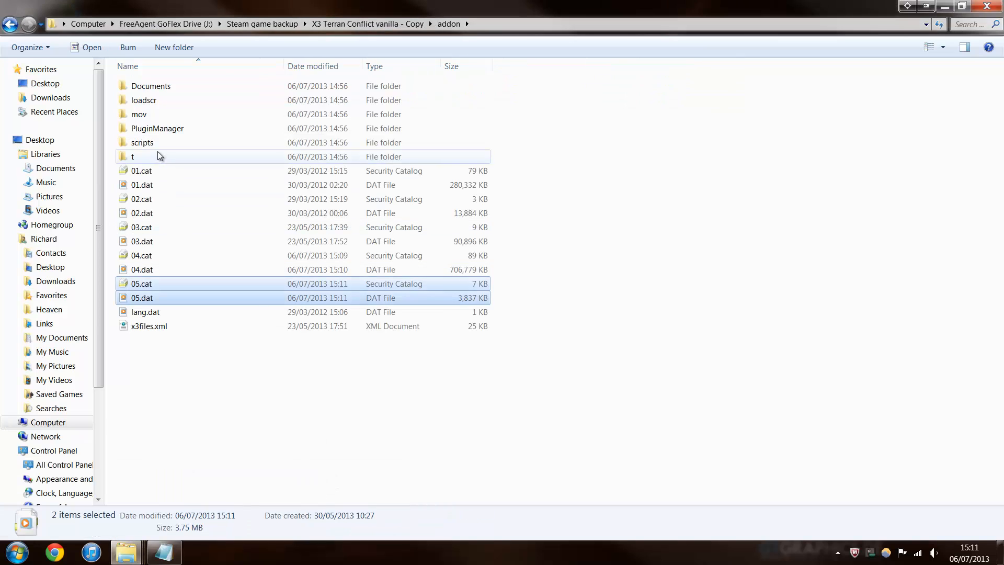
double_click(132, 156)
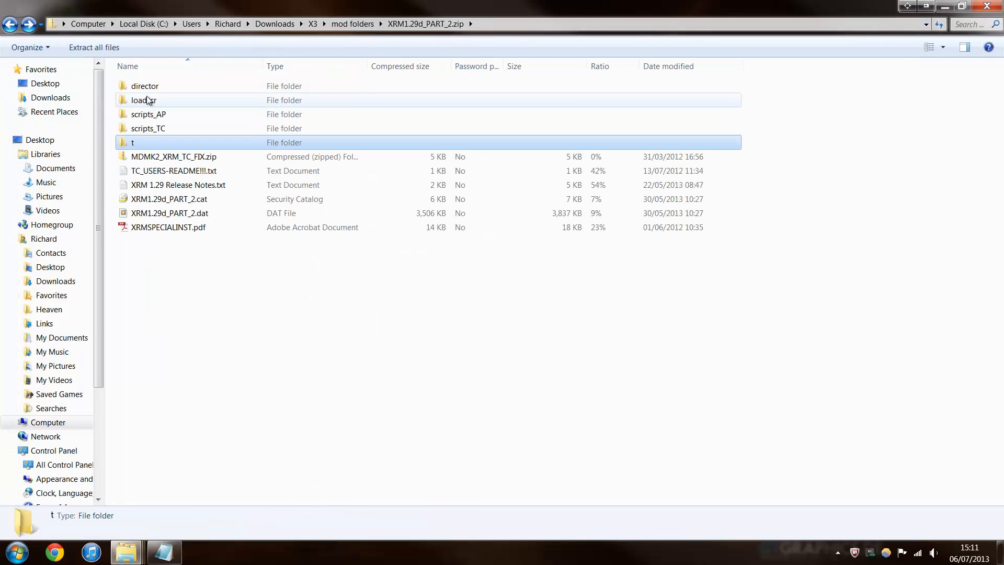
double_click(144, 99)
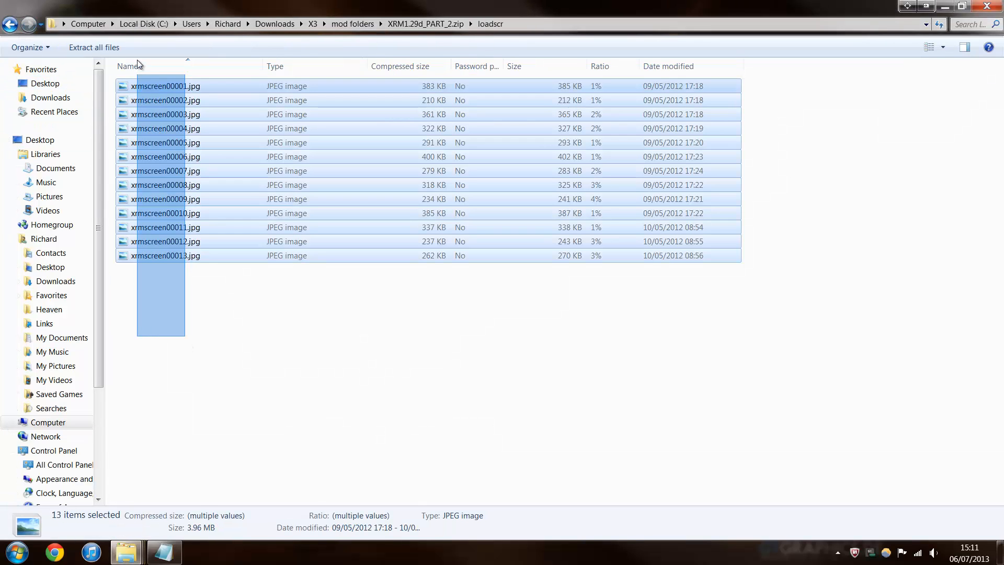
mouse_move(126, 550)
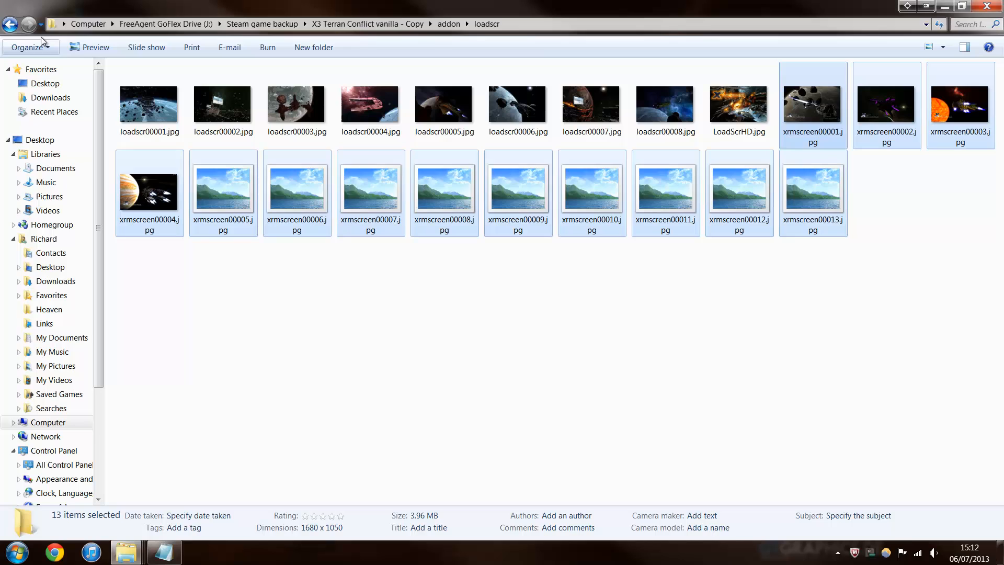
left_click(9, 24)
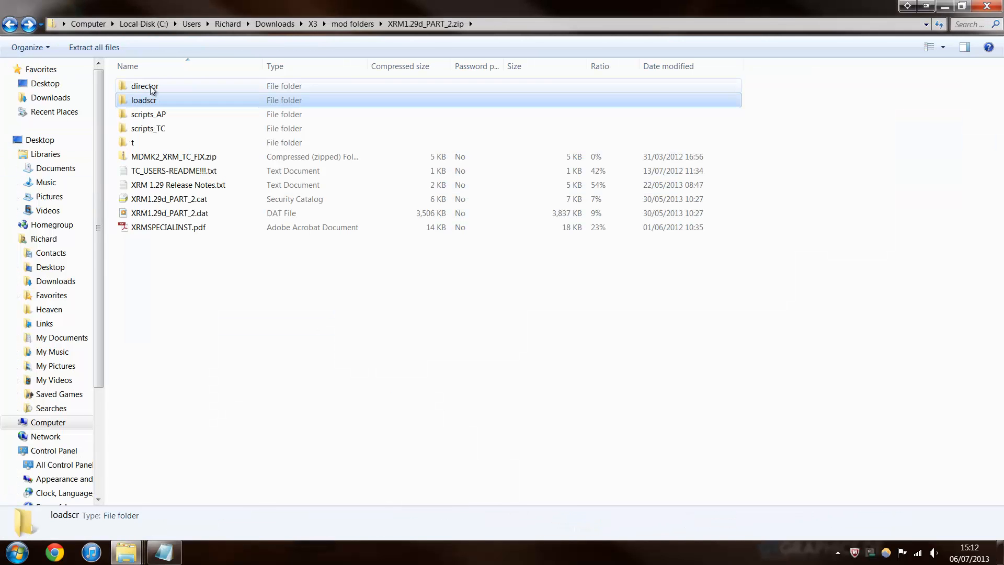
double_click(145, 85)
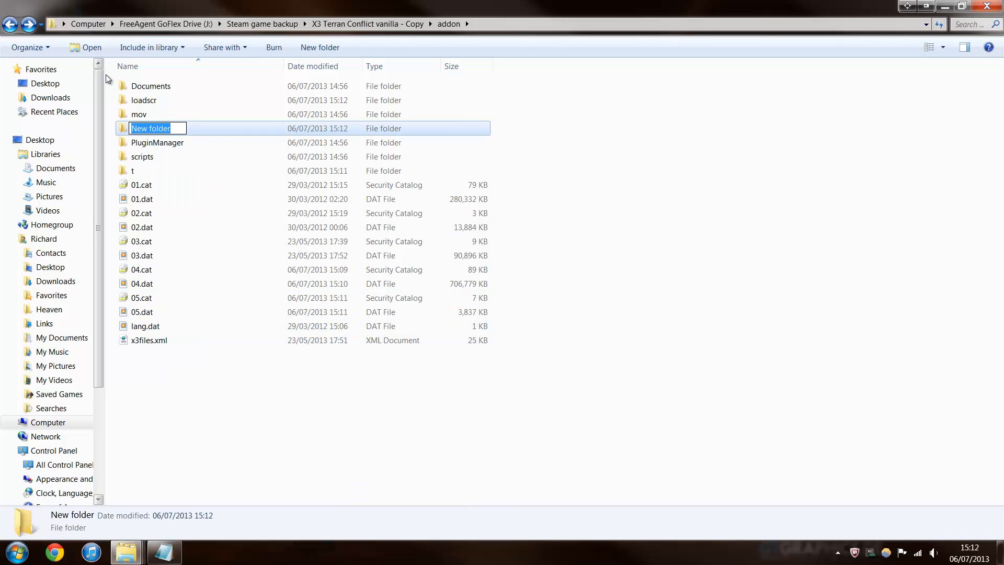
- Name the new addon folder 'director' and open the archive's scripts_AP folder
type("di")
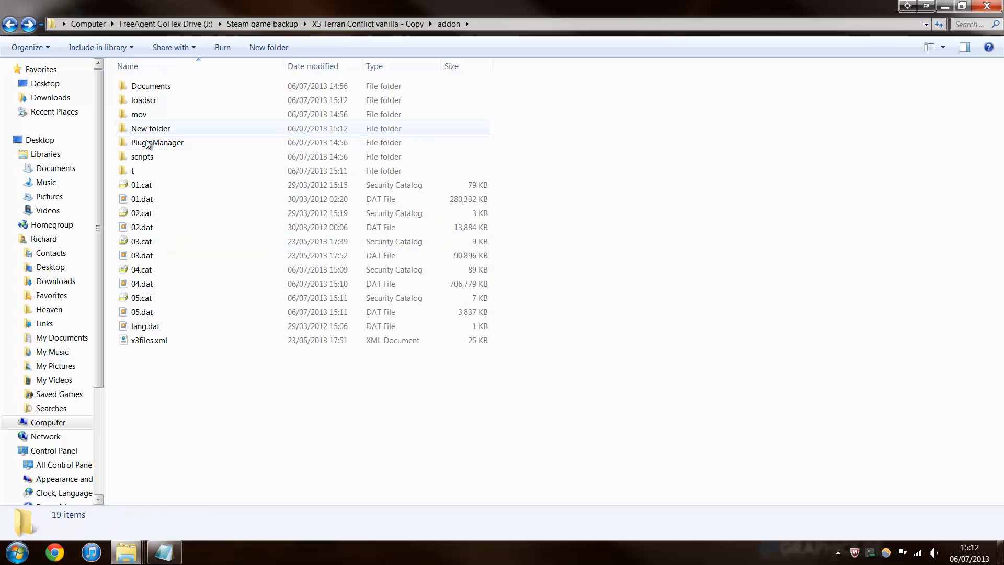
mouse_move(126, 552)
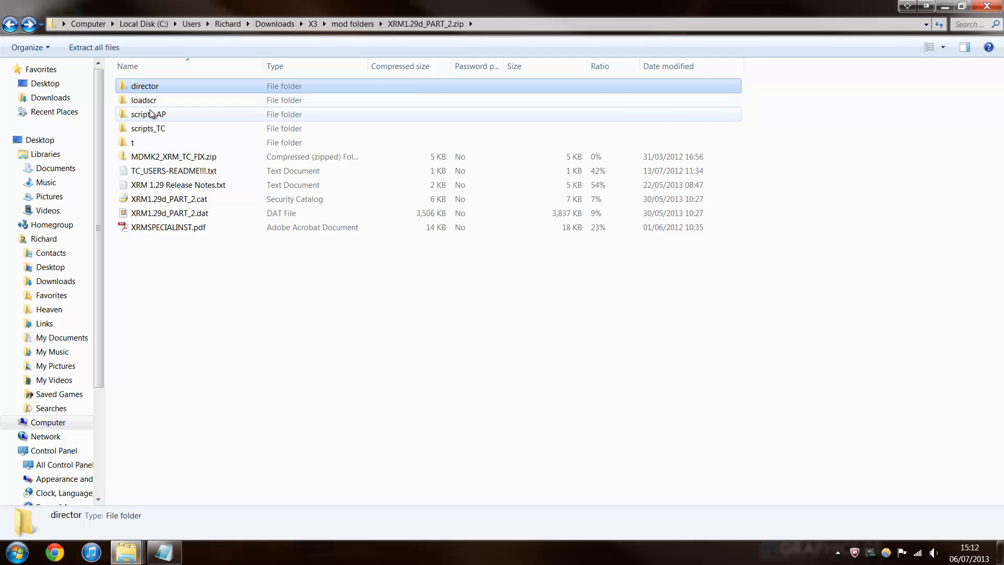
left_click(148, 114)
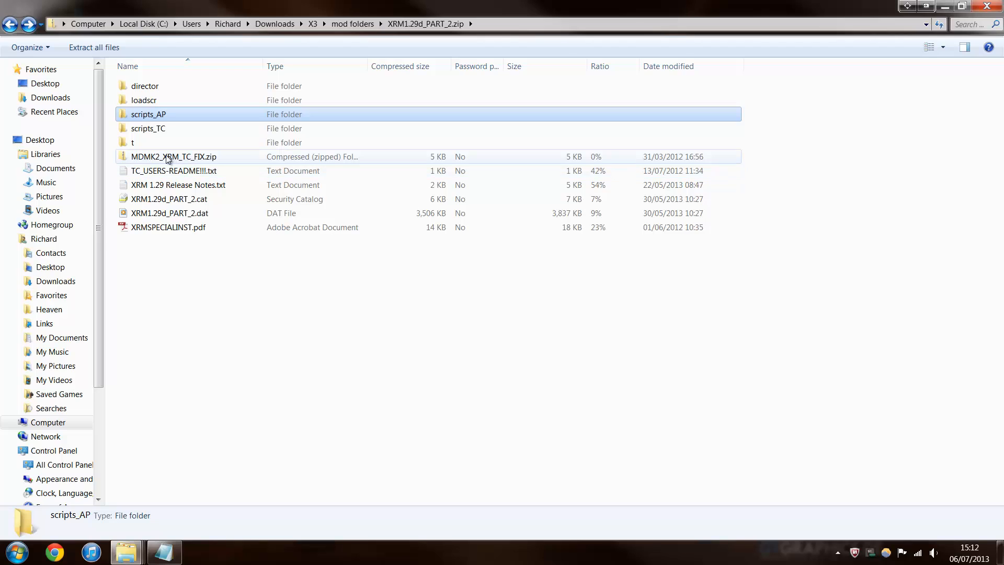
mouse_move(158, 163)
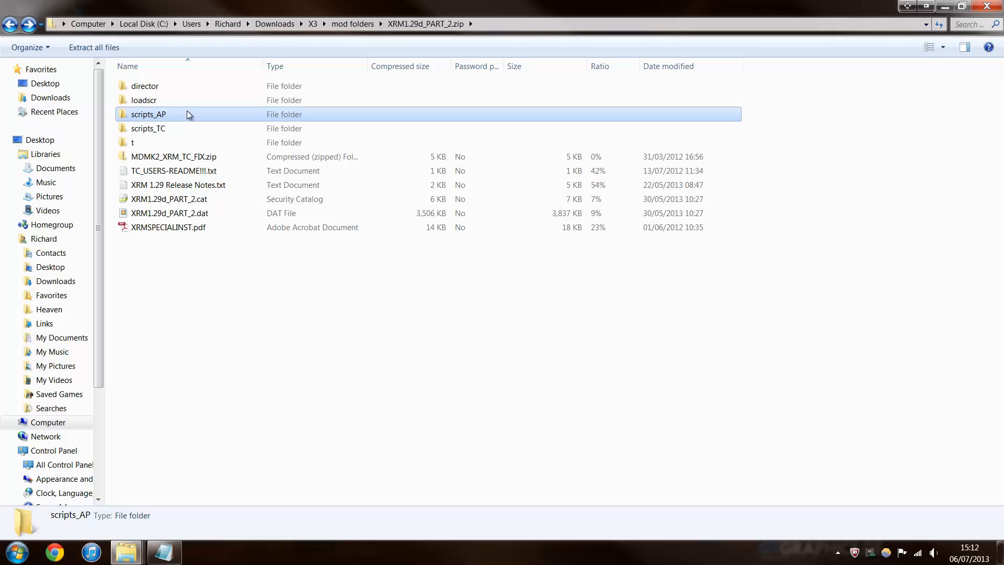
double_click(148, 114)
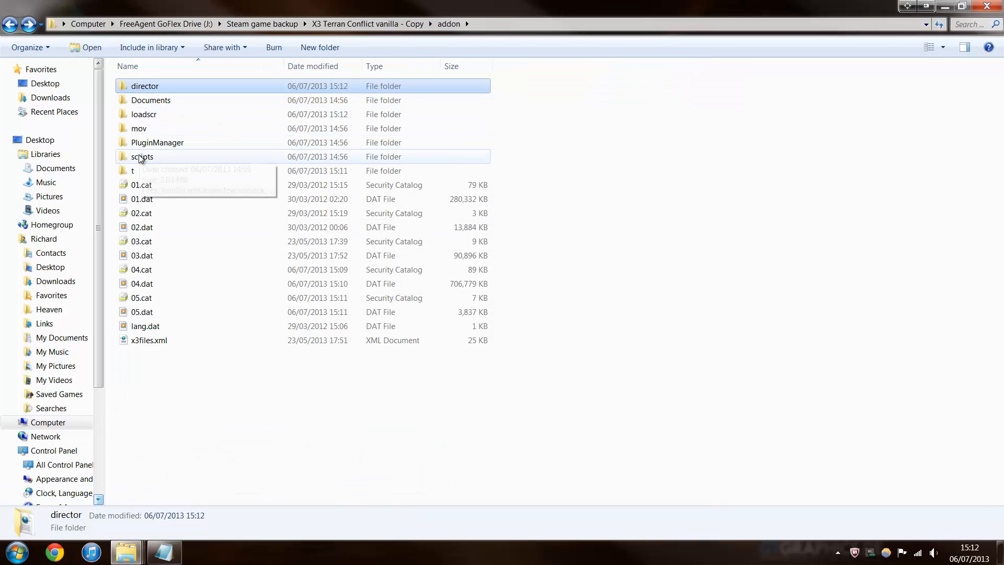
- Paste XRM scripts into addon\scripts, replacing all conflicts, then select XRM1.29_PART_3.zip
double_click(143, 157)
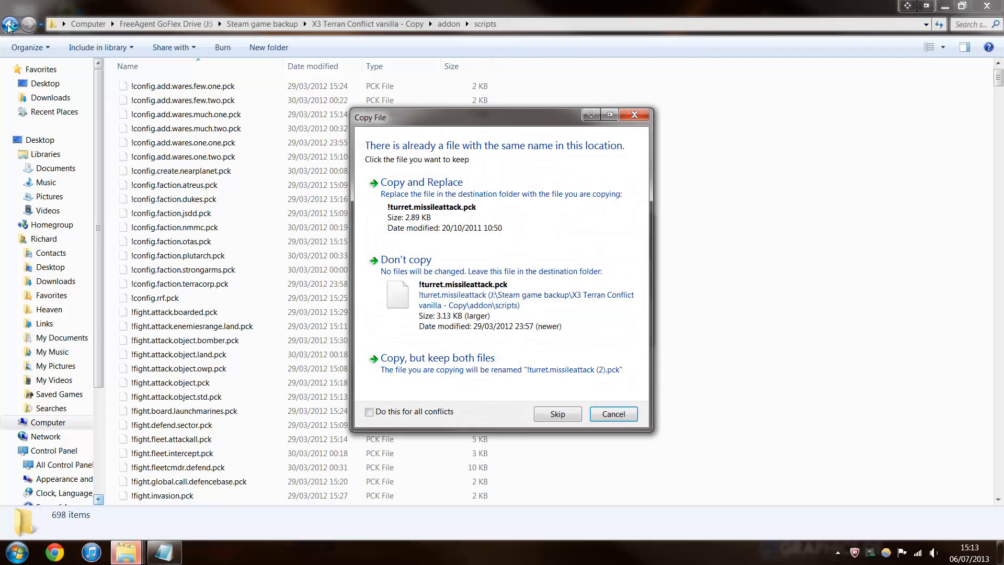
left_click(369, 411)
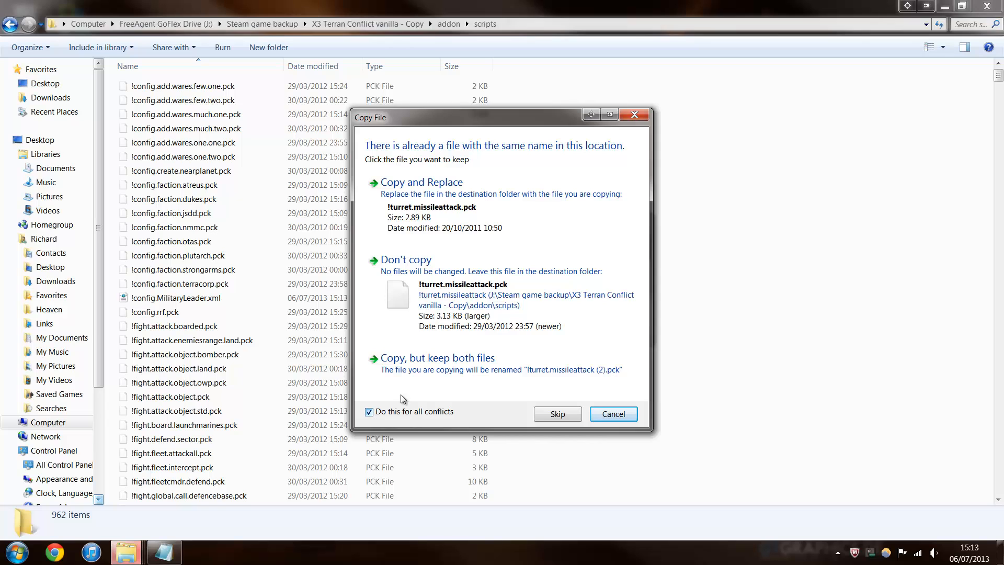
left_click(420, 182)
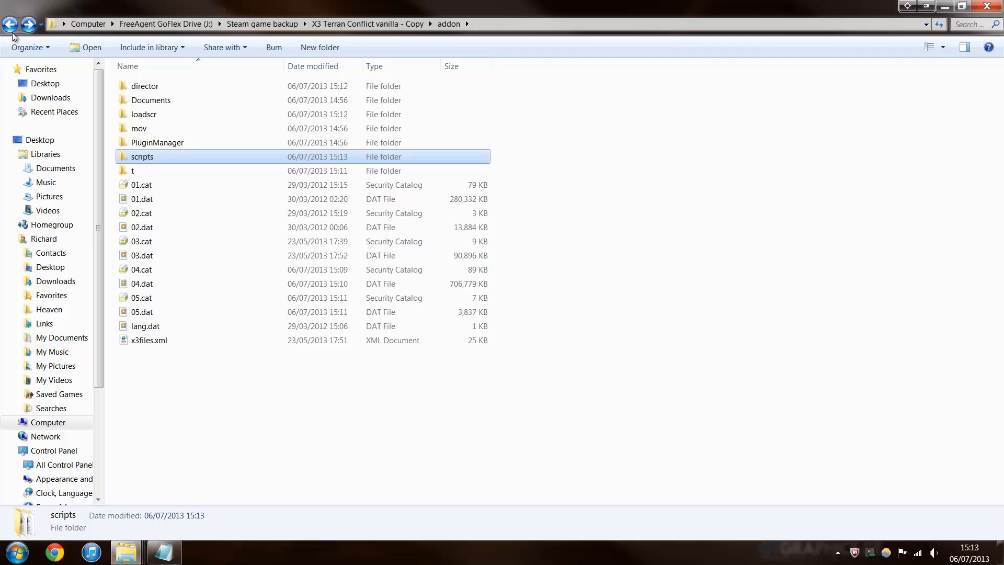
mouse_move(126, 551)
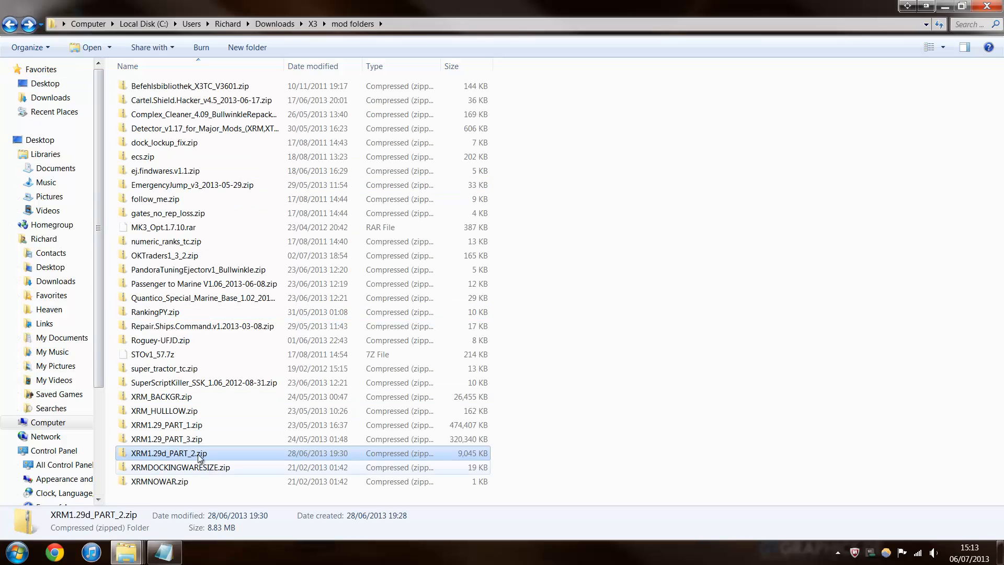
left_click(166, 438)
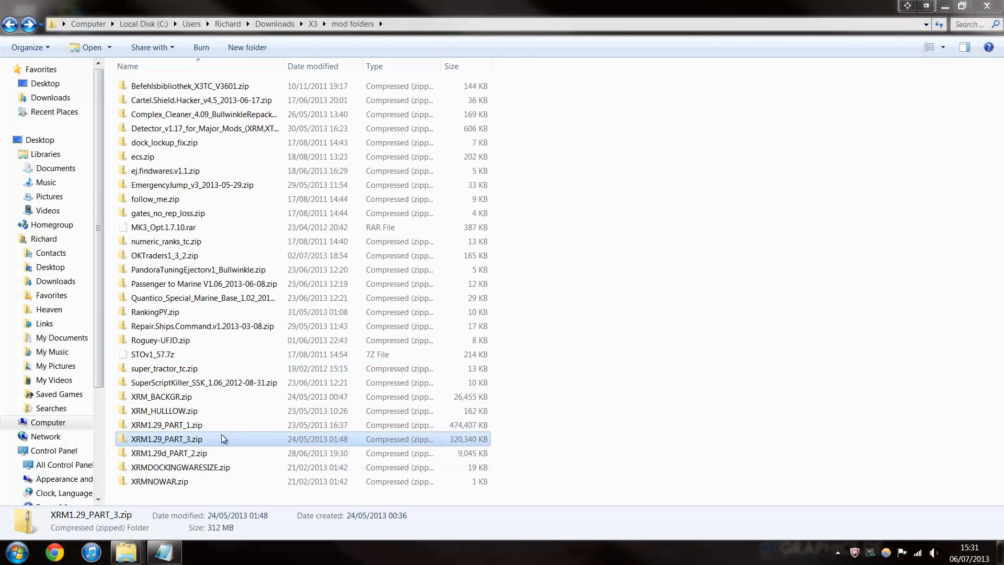
- Copy XRM part 3's mov files into addon\mov, replacing 00244.dat and deleting 00044.pck
double_click(167, 439)
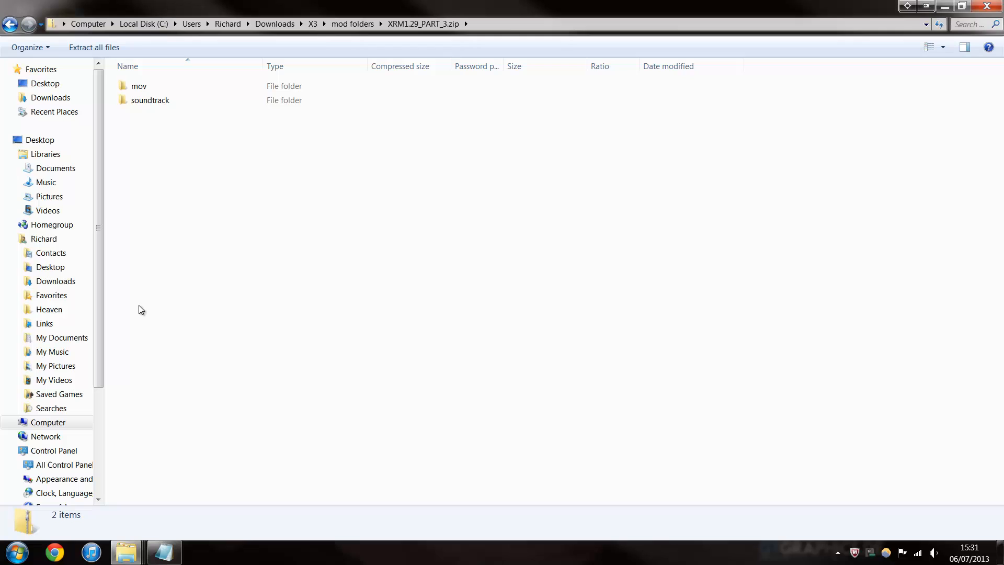
left_click(138, 86)
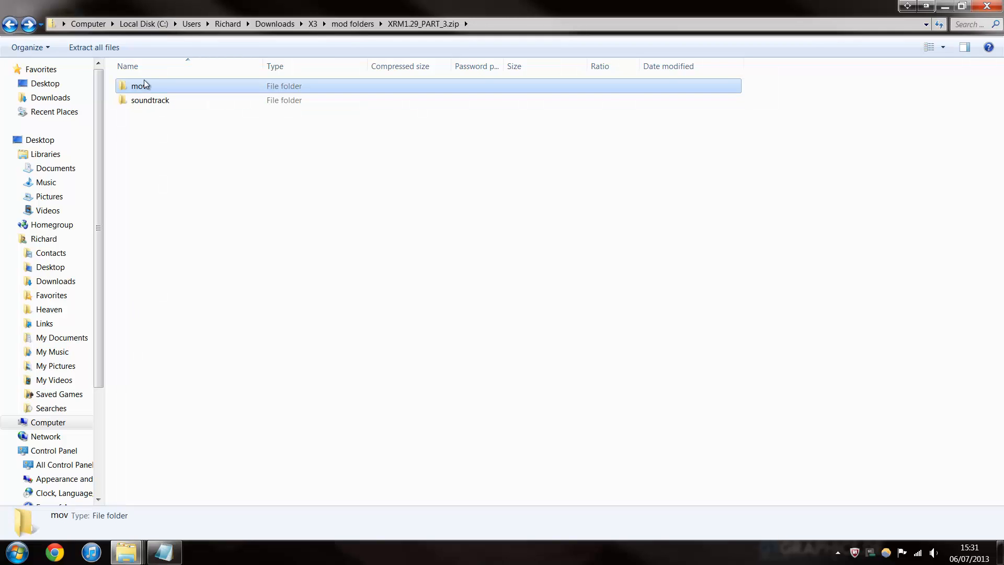
double_click(140, 86)
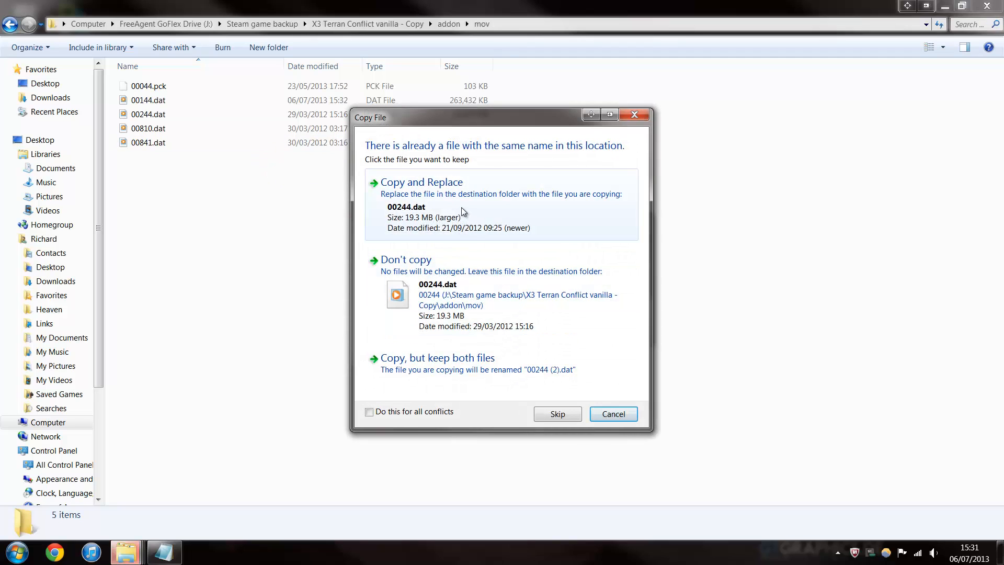
left_click(421, 182)
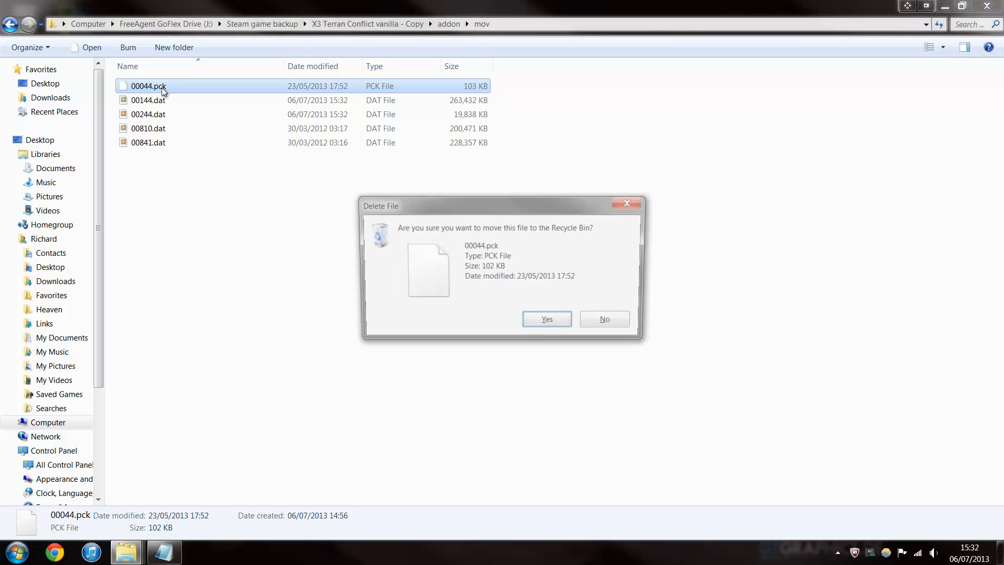
left_click(545, 319)
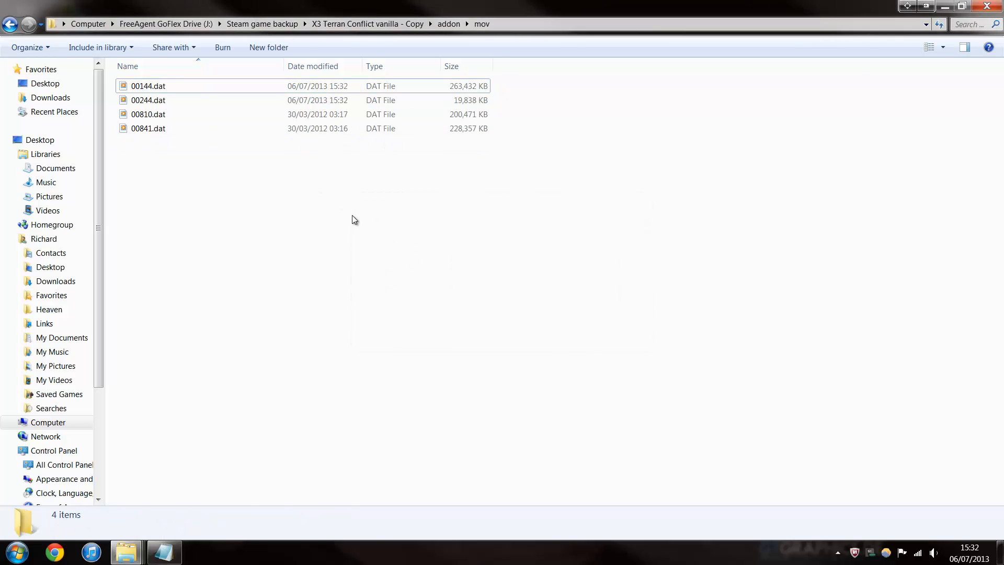
mouse_move(11, 23)
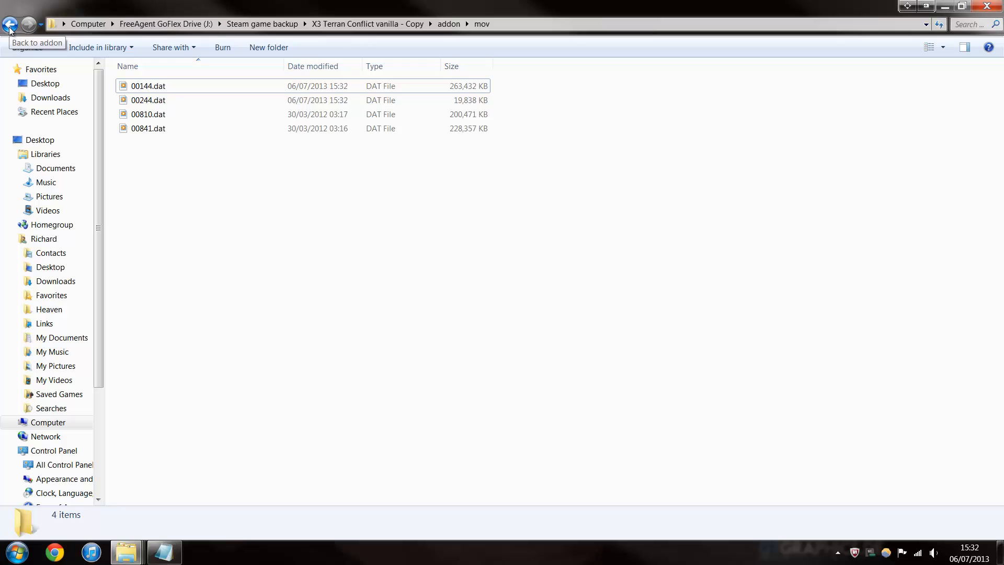
left_click(10, 24)
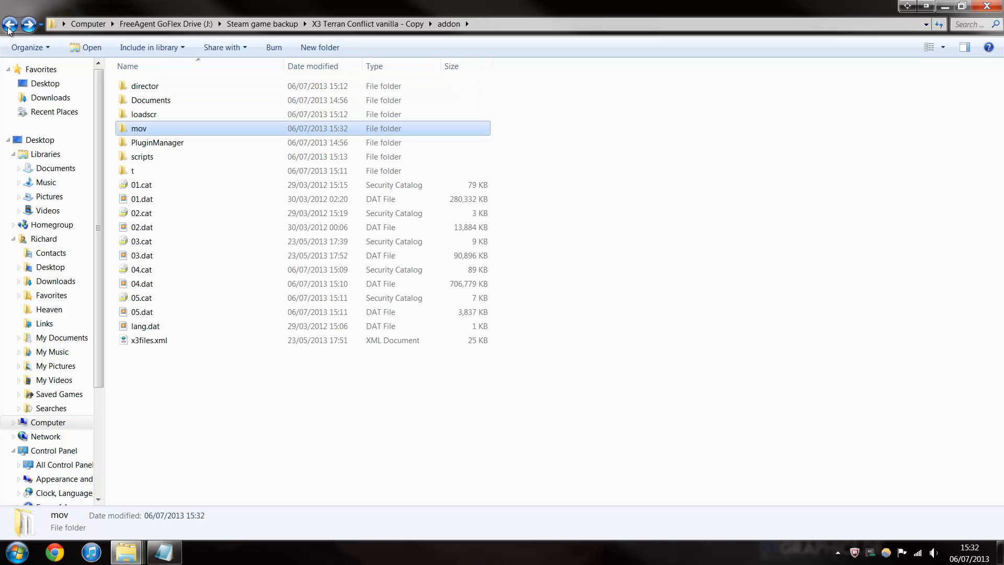
- Paste part 3's soundtrack MP3s into the game's soundtrack folder, replacing the older same-named tracks
left_click(10, 24)
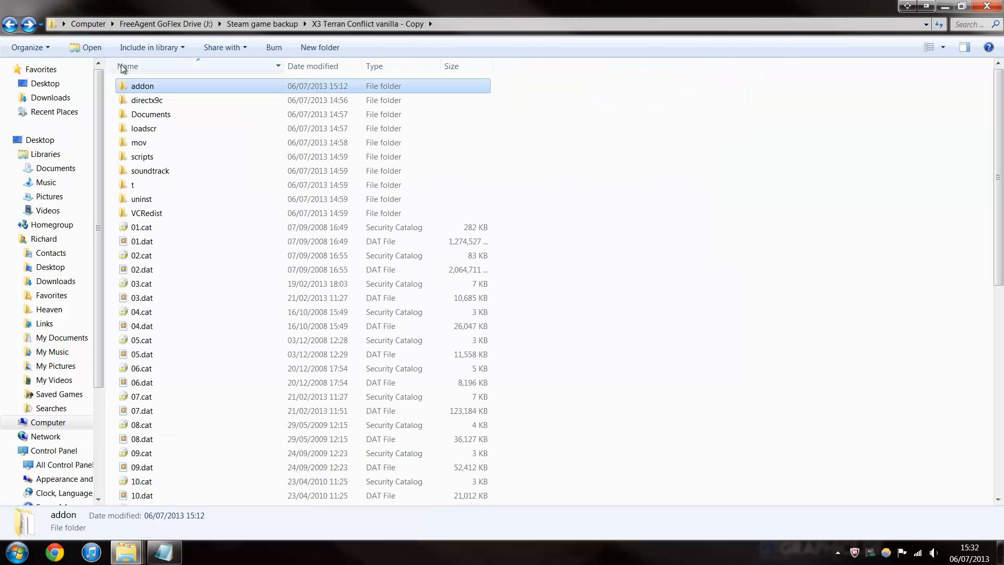
double_click(142, 86)
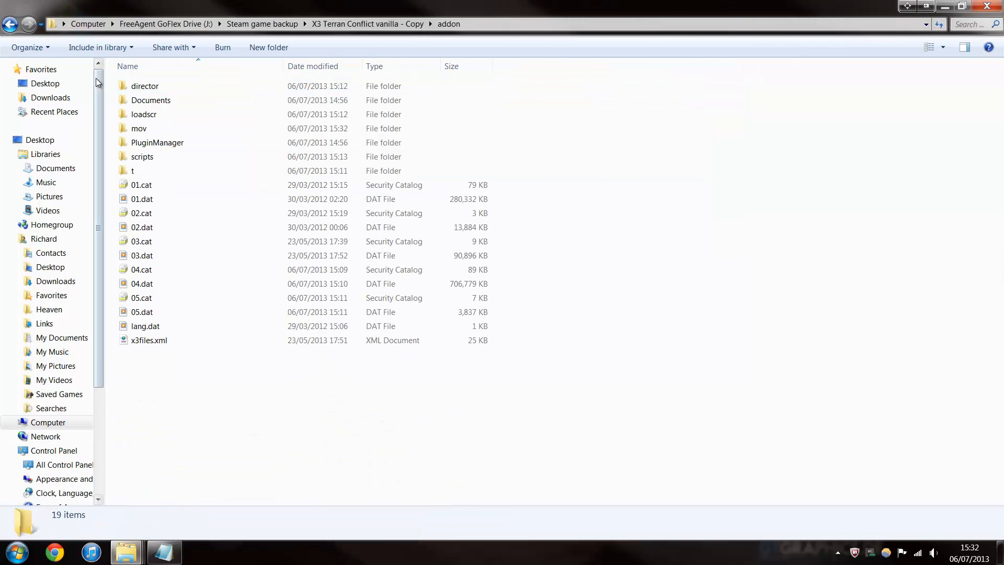
left_click(11, 24)
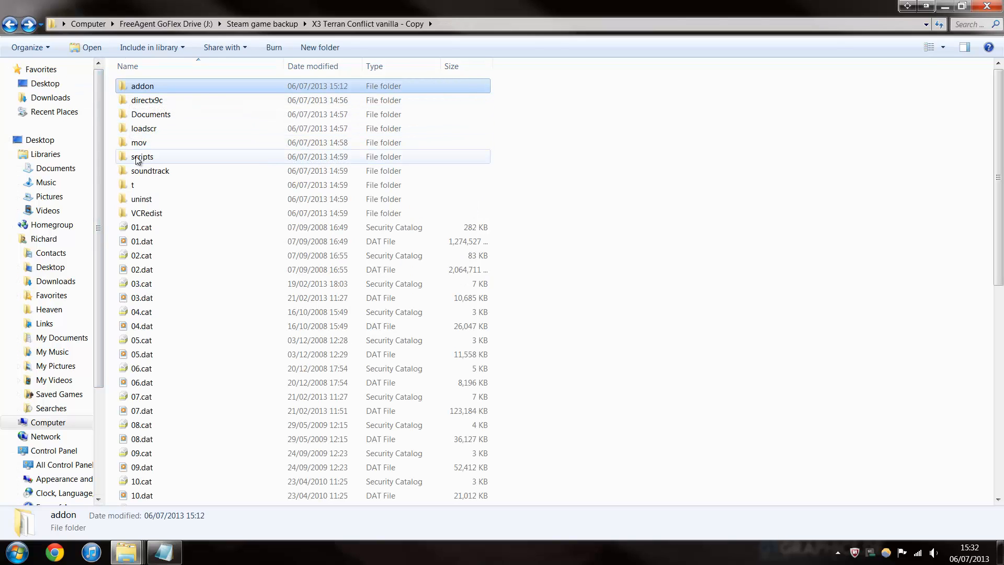
mouse_move(140, 171)
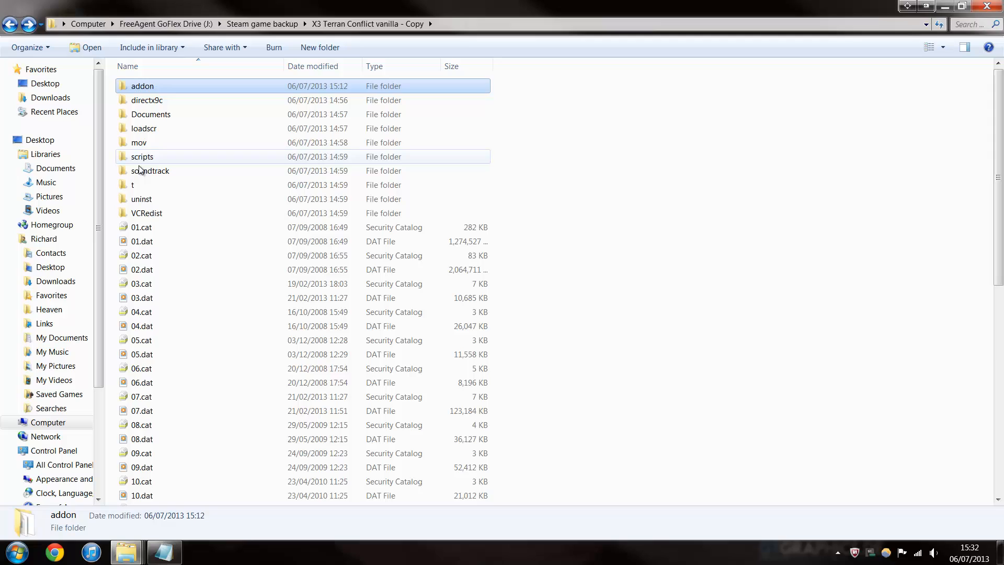
right_click(358, 326)
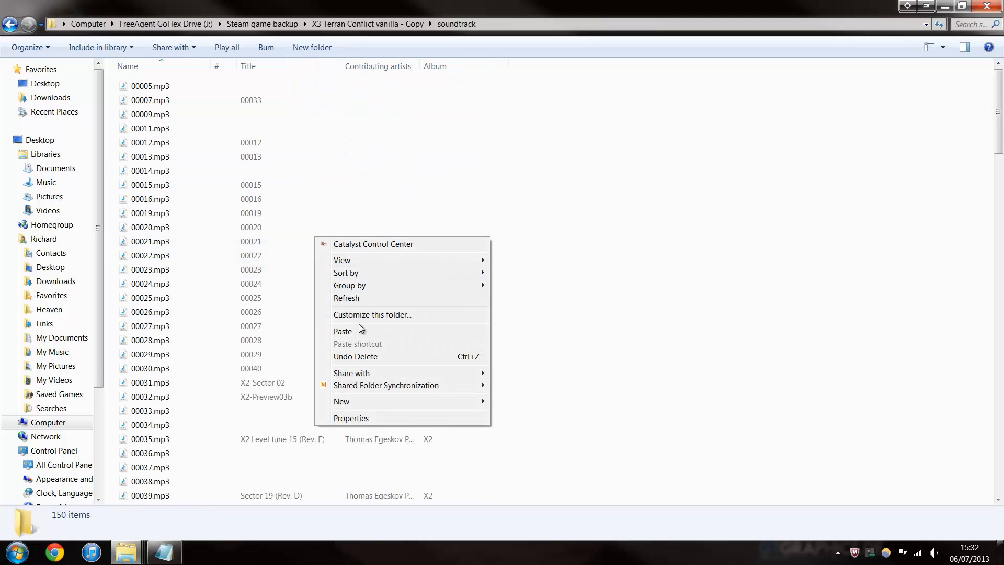
left_click(342, 331)
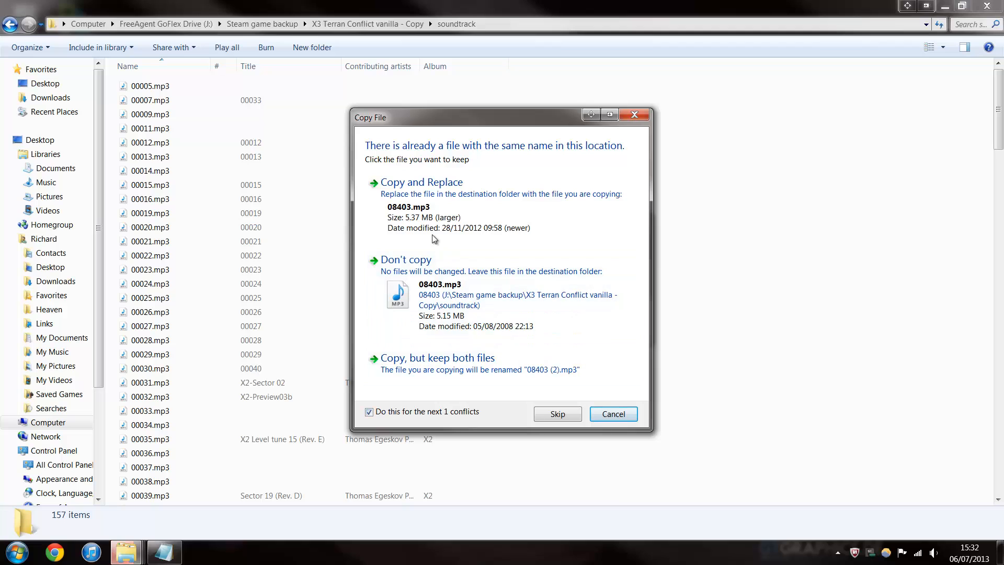
left_click(422, 182)
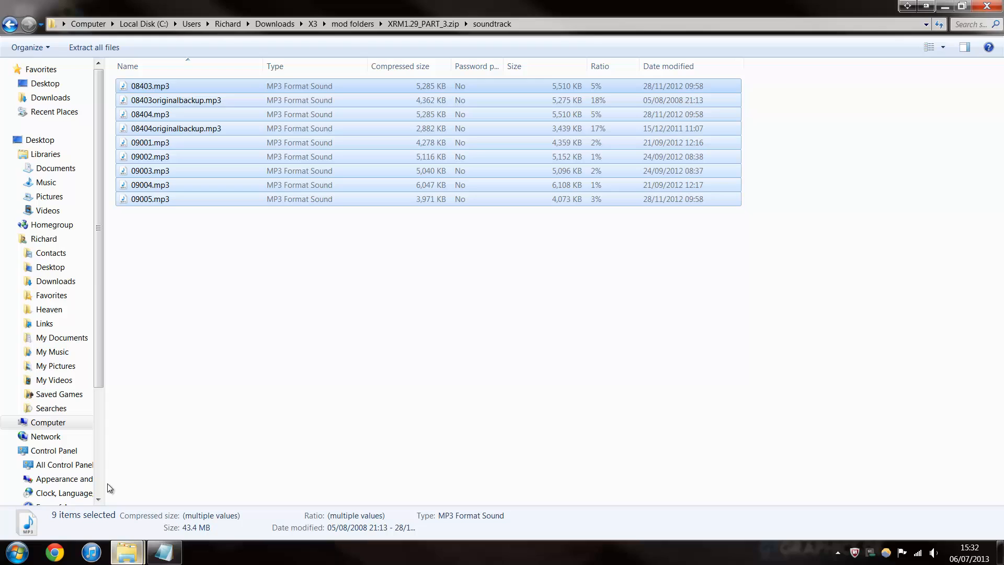
left_click(10, 23)
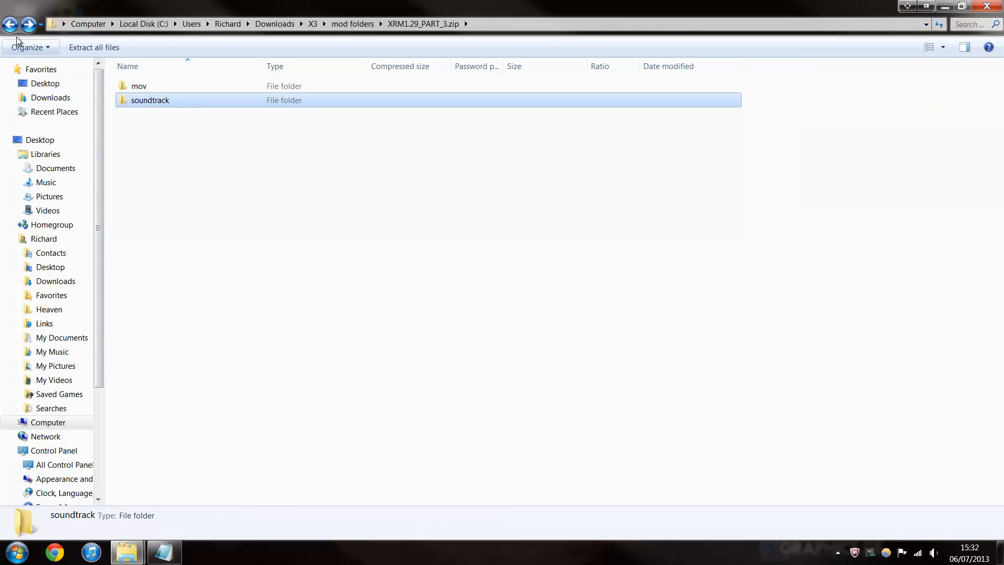
- Open XRMDOCKINGWARESIZE.zip and note it as '07 = docking comp. ware size change'
left_click(10, 23)
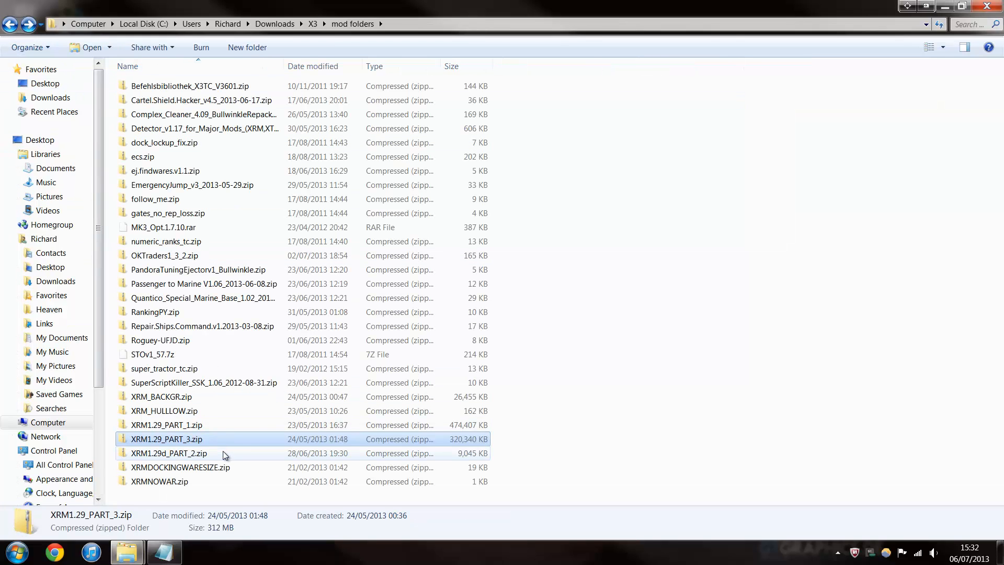
mouse_move(164, 411)
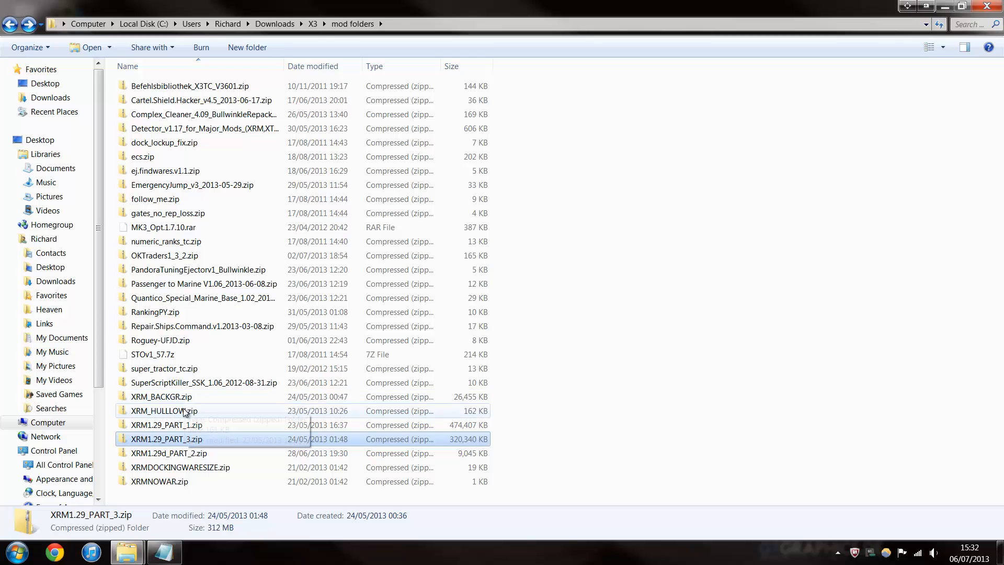
double_click(164, 410)
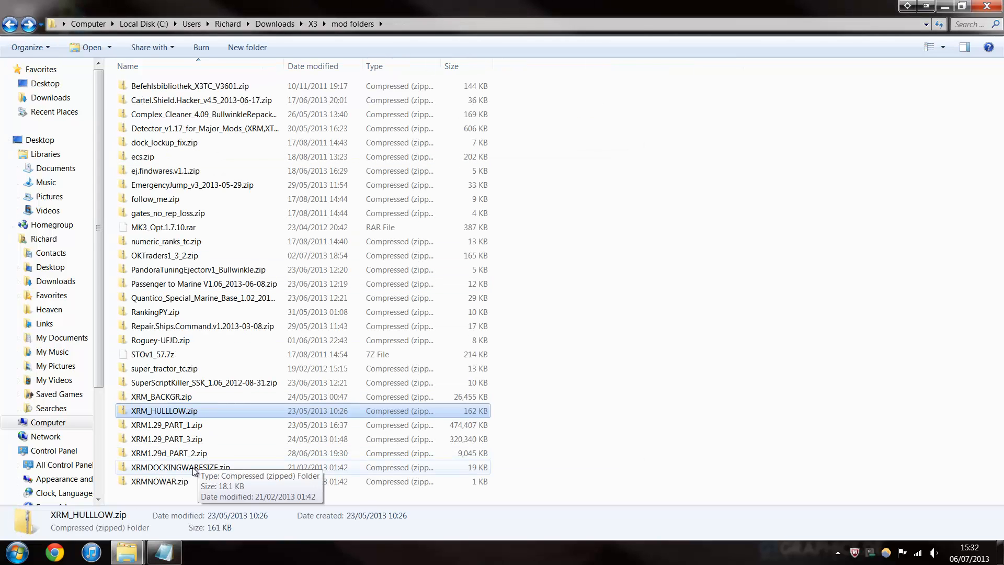
double_click(180, 467)
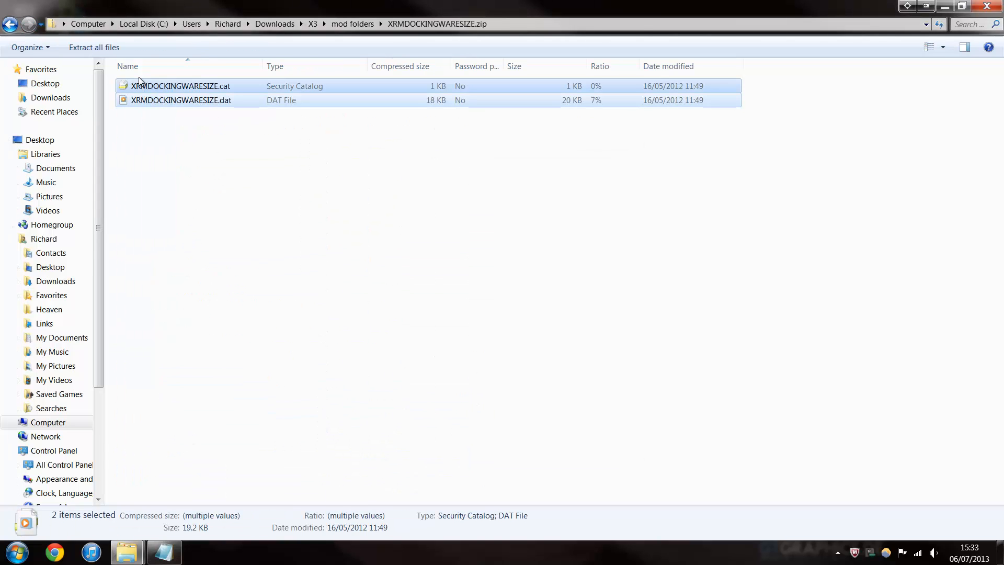
mouse_move(126, 551)
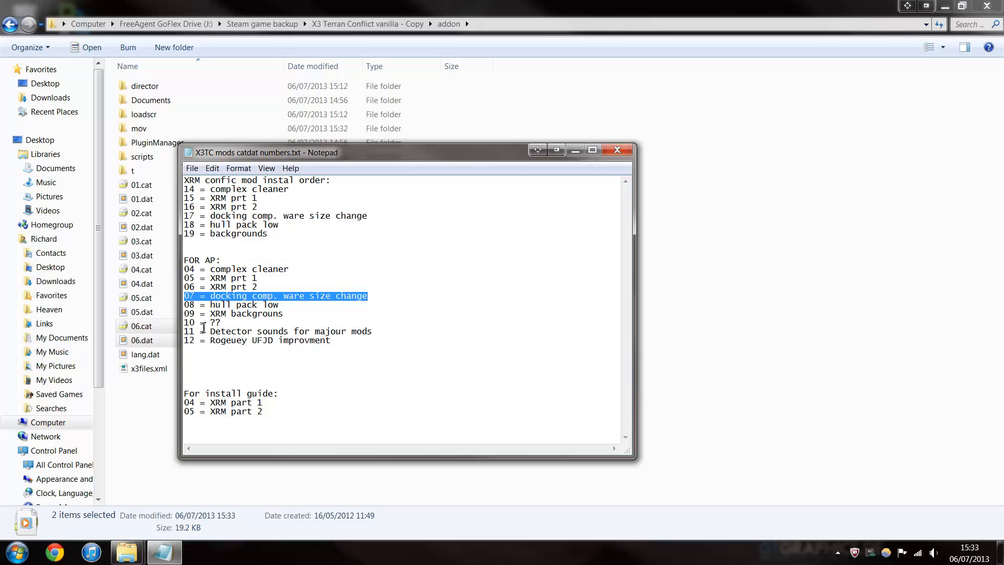
type("07 = docking comp. ware size change")
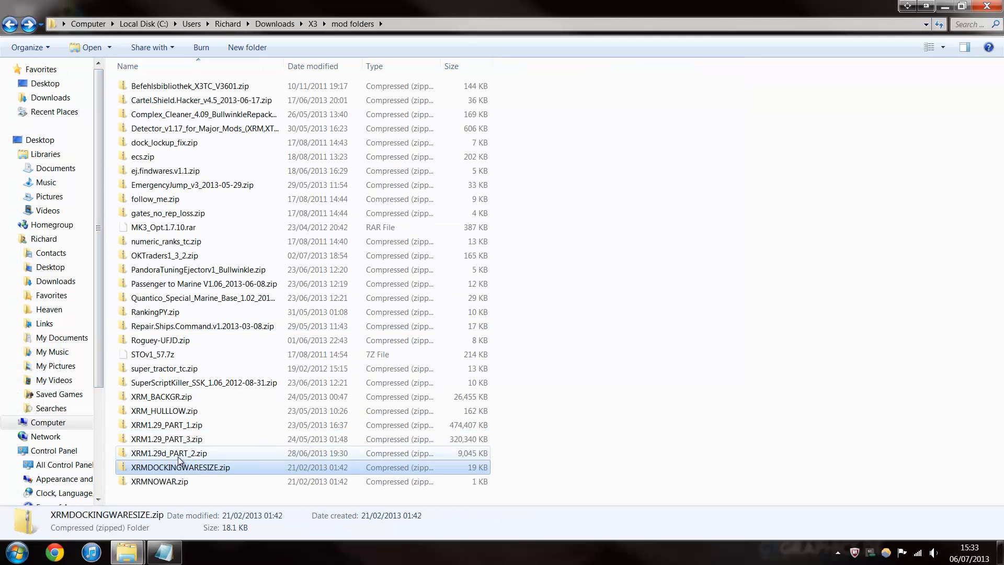
- Copy XRM_HULLLOW's cat/dat into addon as 07, checking both scripts folders
double_click(163, 410)
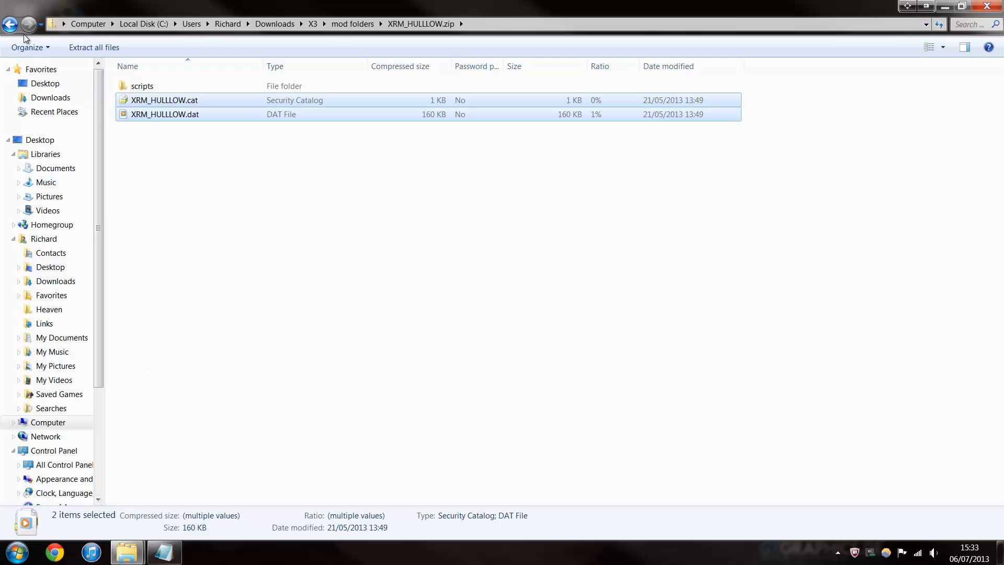
double_click(142, 85)
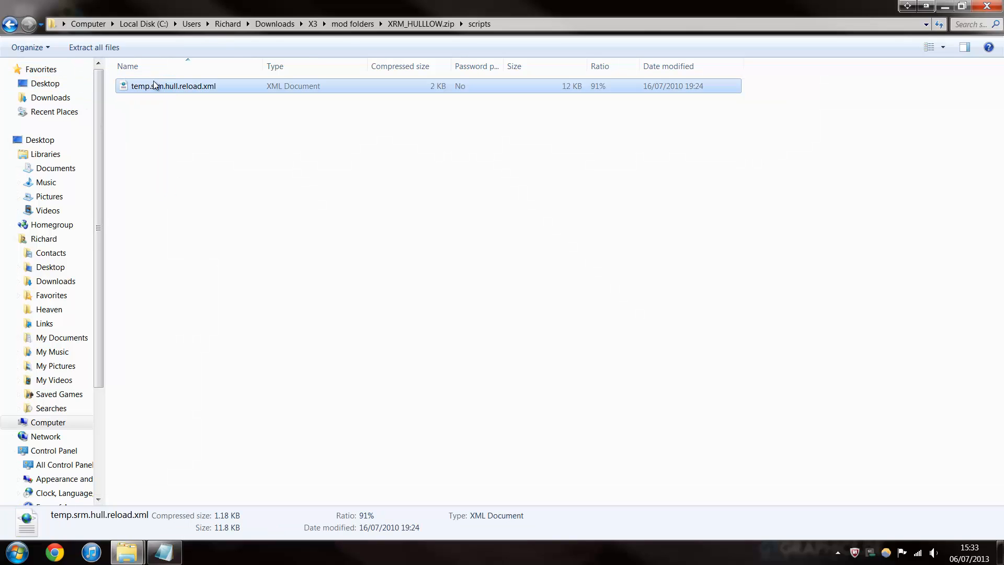
mouse_move(126, 552)
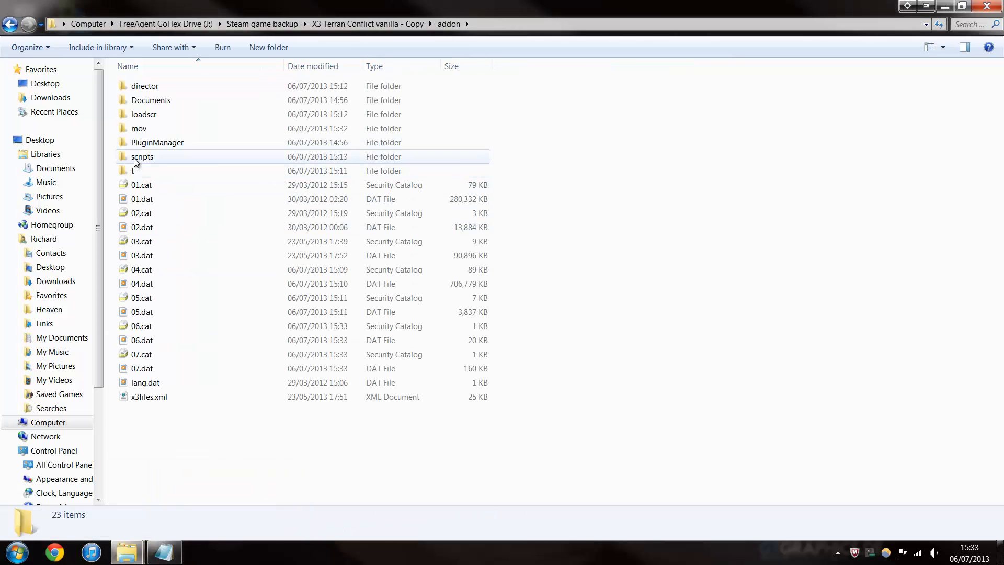
double_click(142, 157)
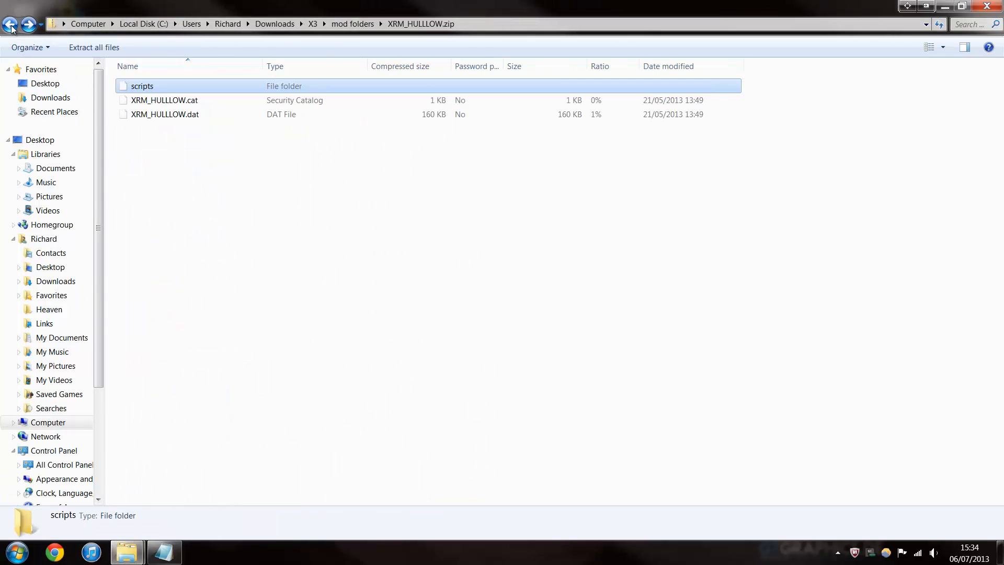
left_click(10, 23)
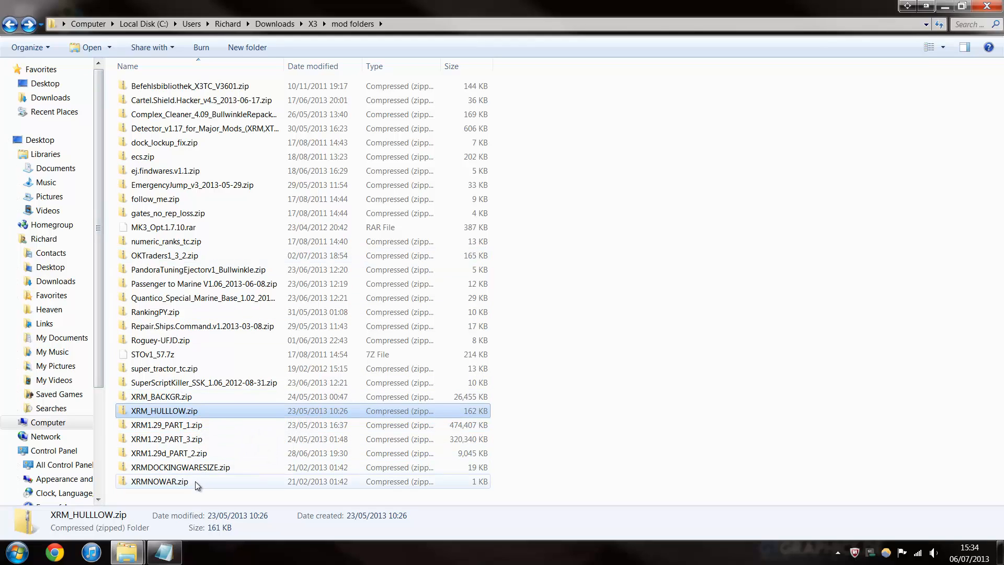
- Open XRM_BACKGR.zip and edit the notes line to '09 = XRM backgrouns'
double_click(161, 396)
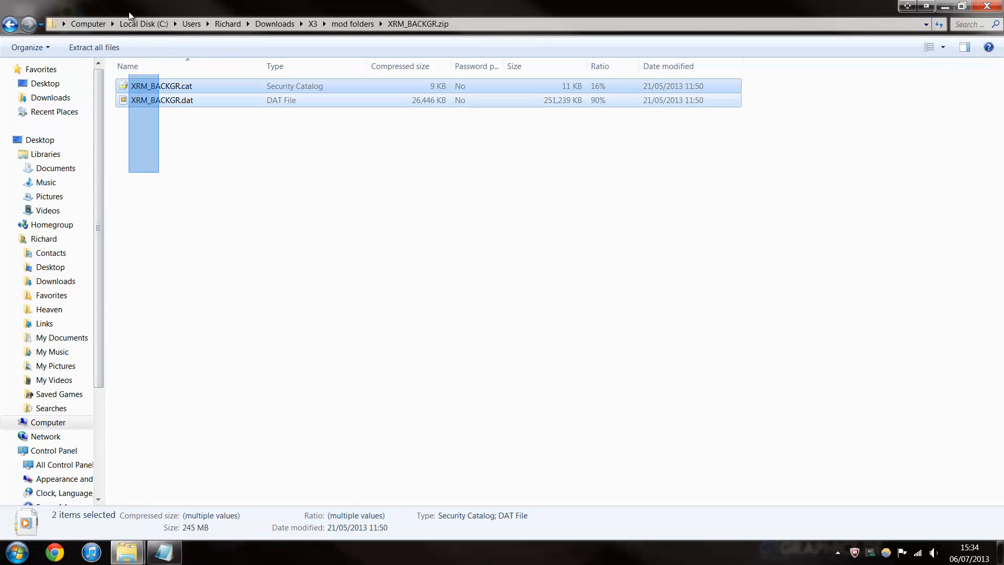
mouse_move(126, 552)
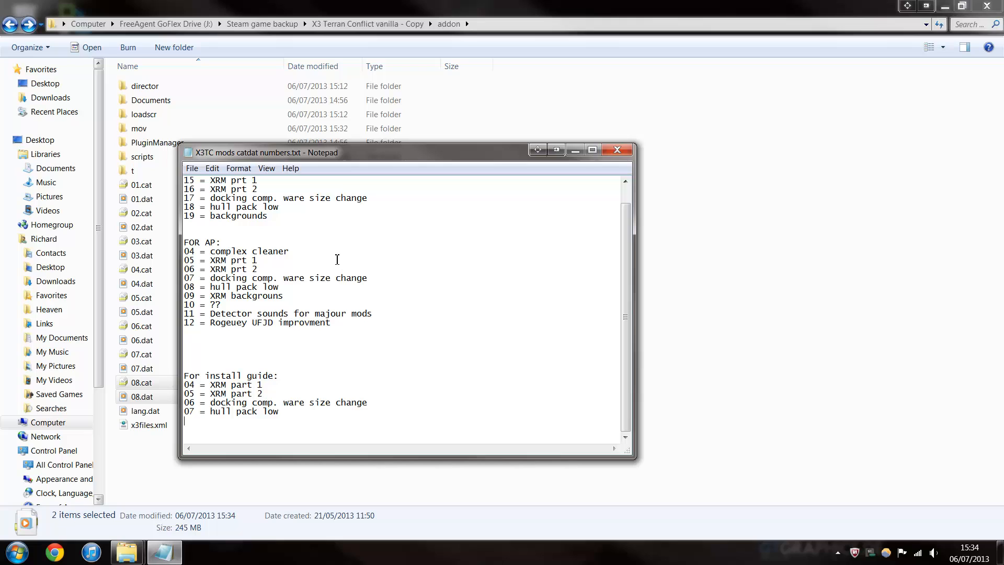
double_click(243, 286)
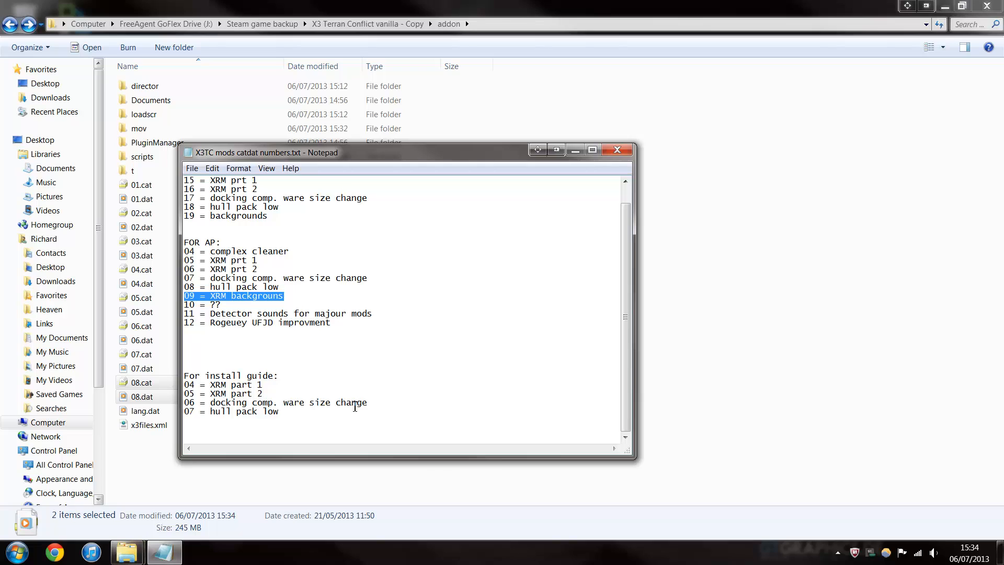
type("09 = XRM backgrouns")
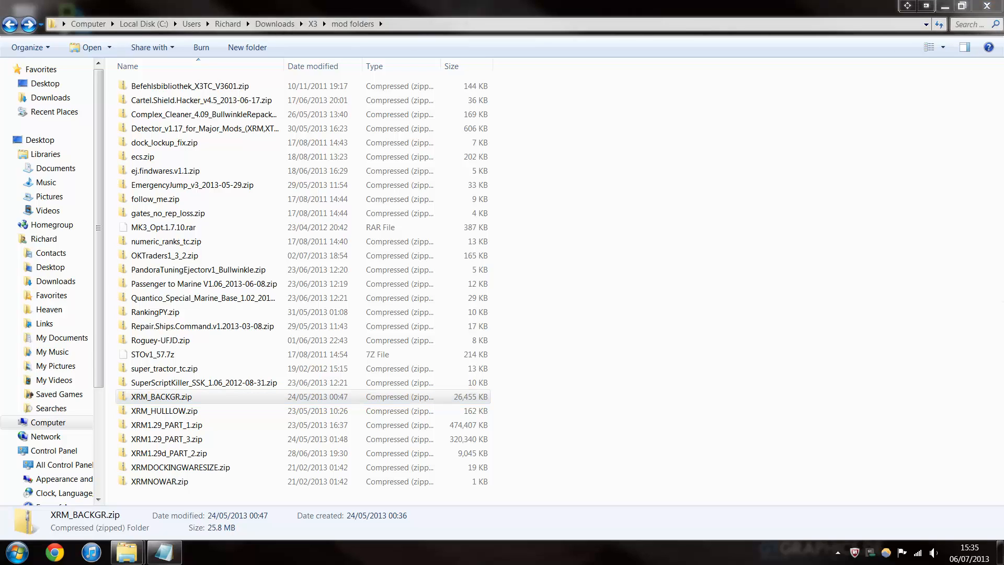
mouse_move(737, 242)
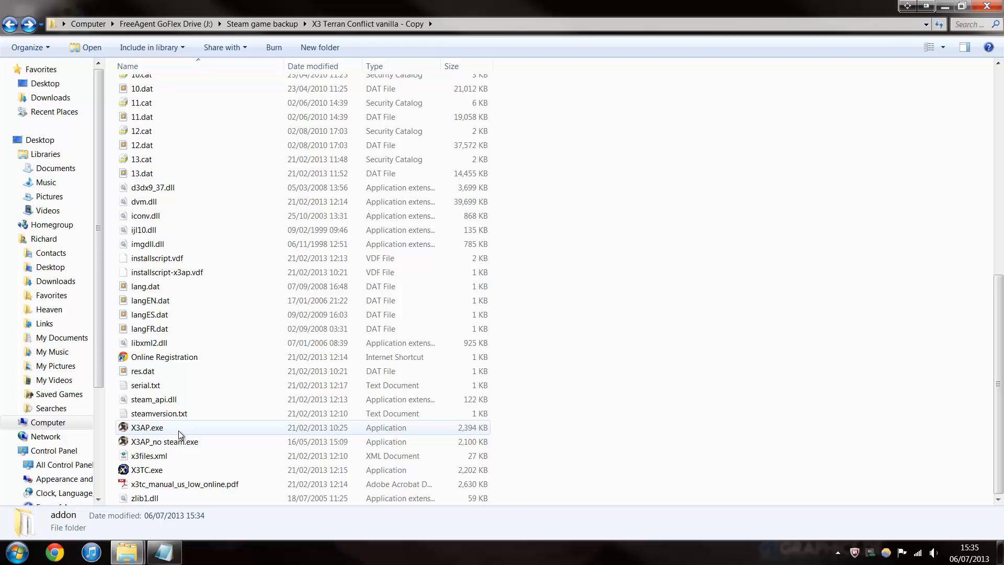
- Launch X3: Albion Prelude from X3AP_no steam.exe after first trying X3AP.exe
left_click(147, 427)
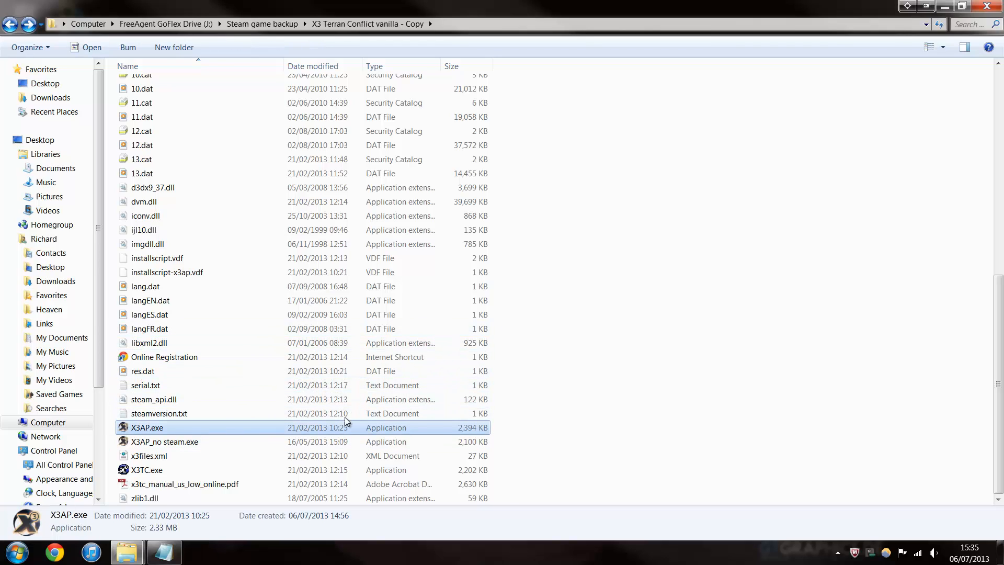
double_click(146, 427)
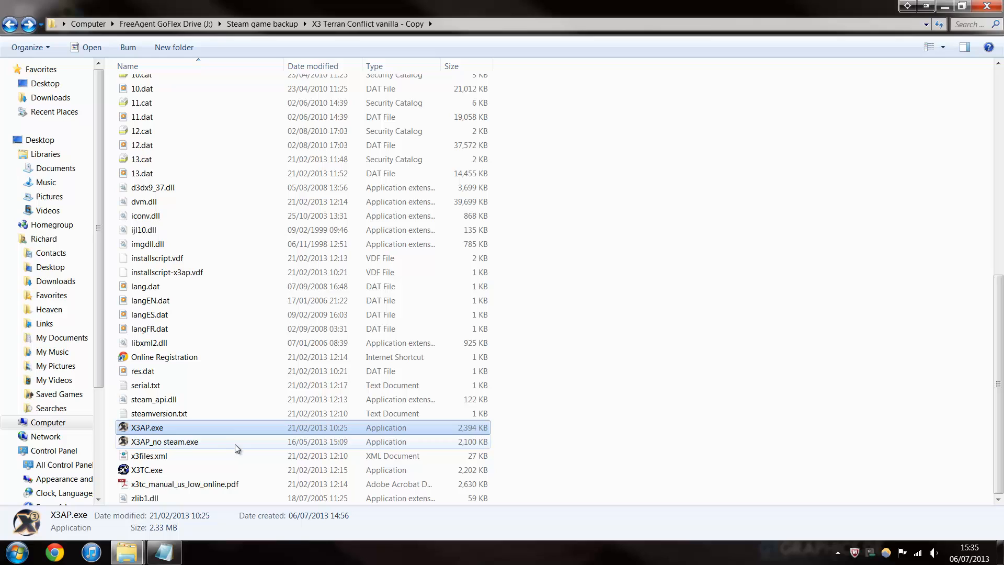
left_click(163, 441)
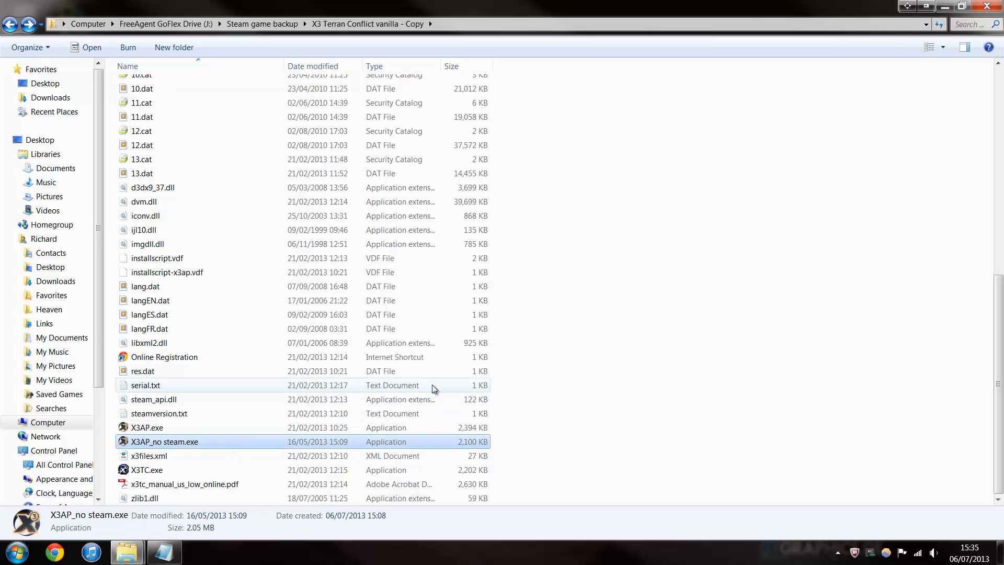
double_click(164, 441)
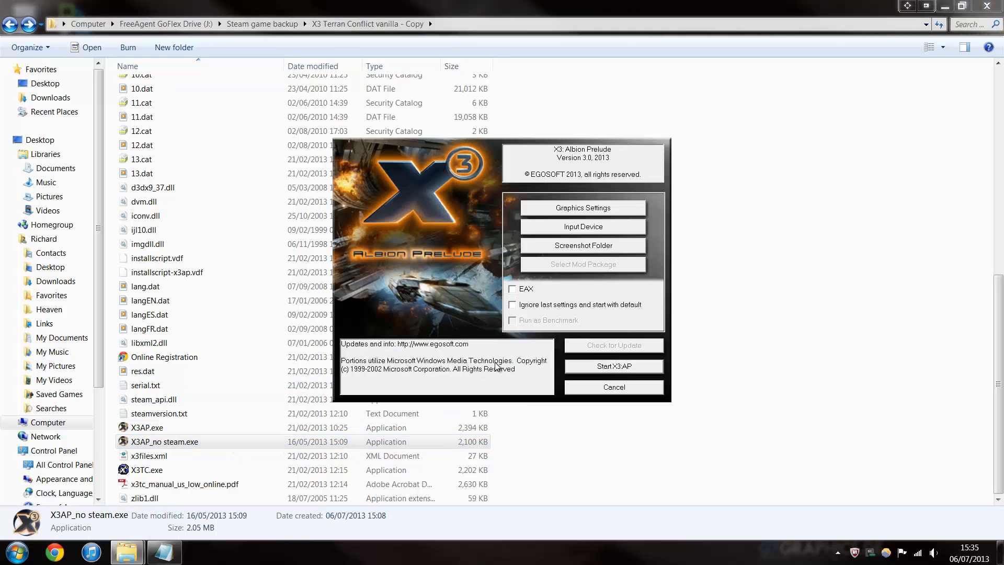